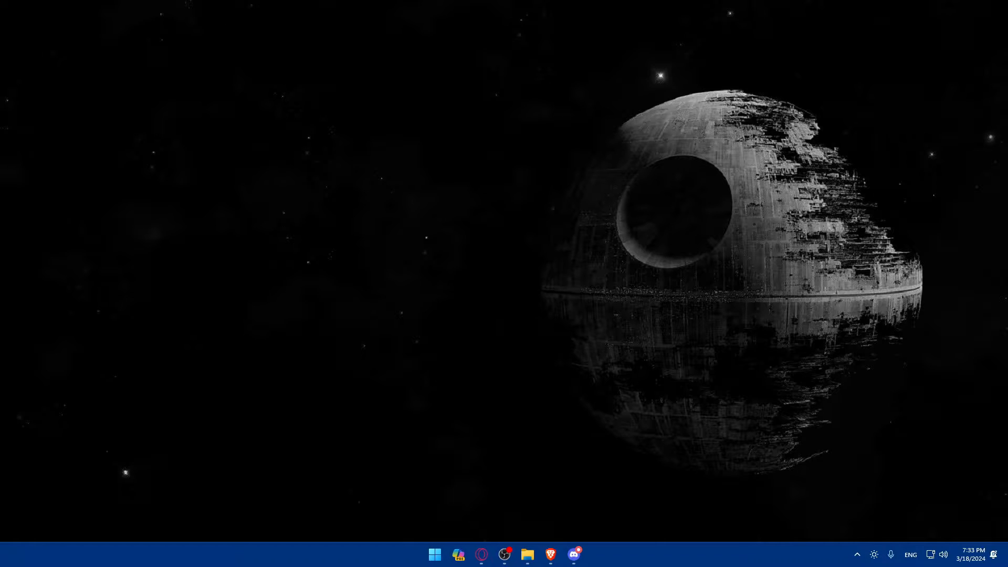
pyautogui.moveTo(549, 554)
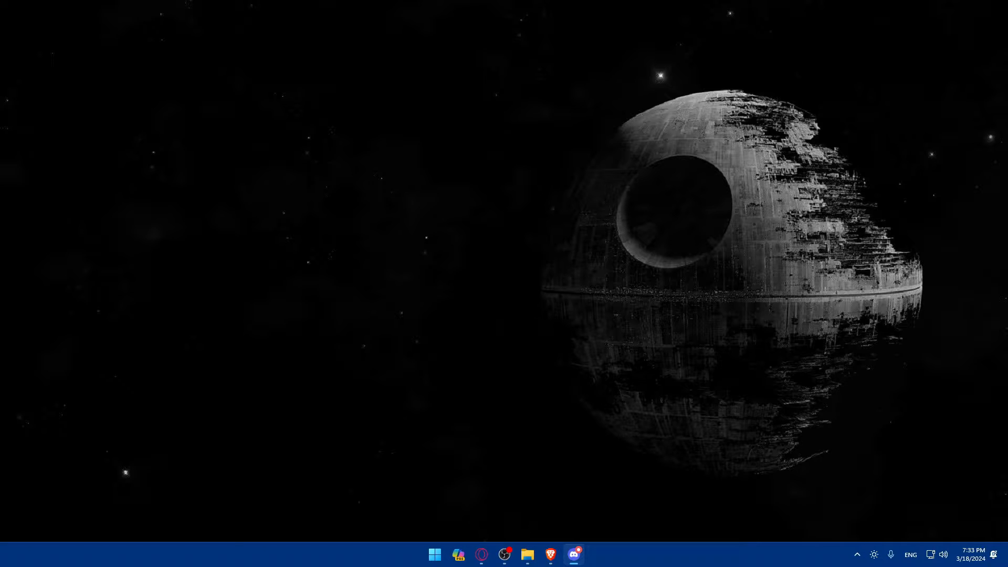
# Launch Brave and navigate to bybit.com from the address bar
pyautogui.click(550, 554)
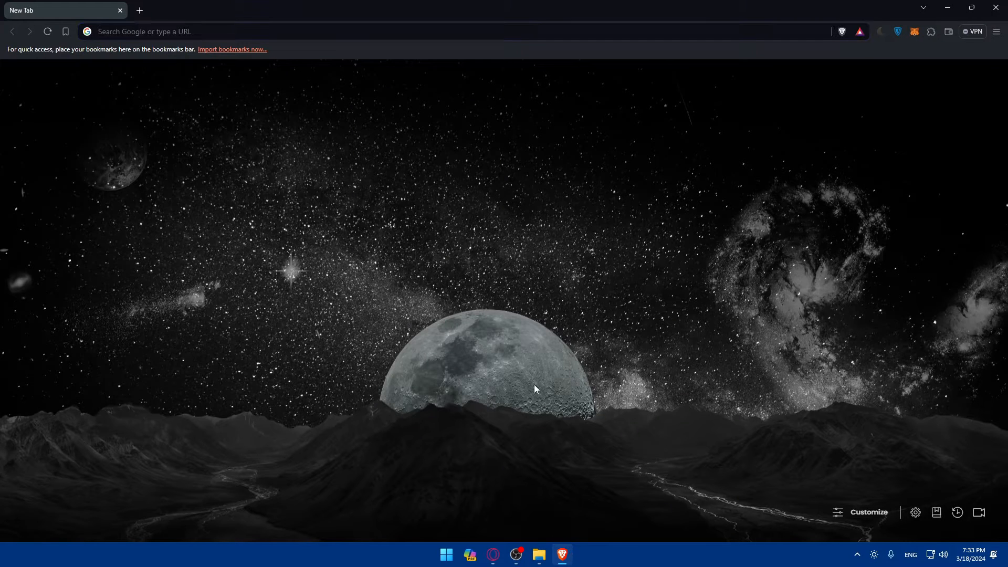
pyautogui.moveTo(544, 209)
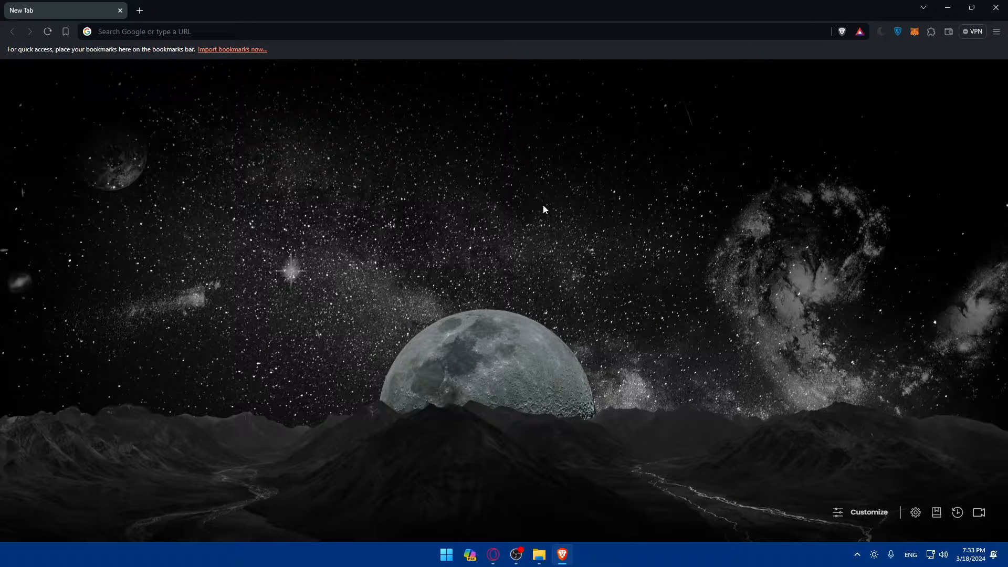
pyautogui.moveTo(472, 222)
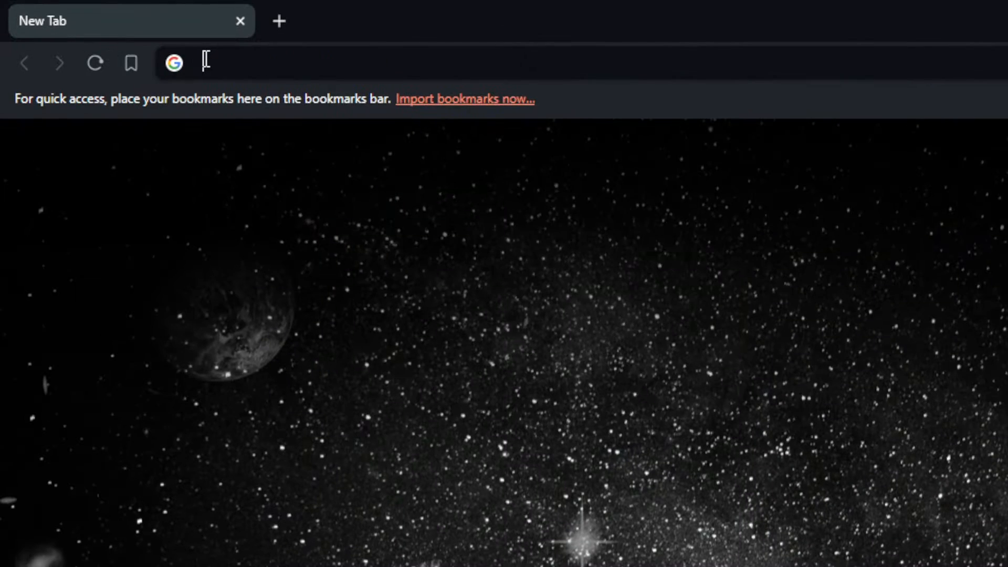
pyautogui.write('bybit.com/en/')
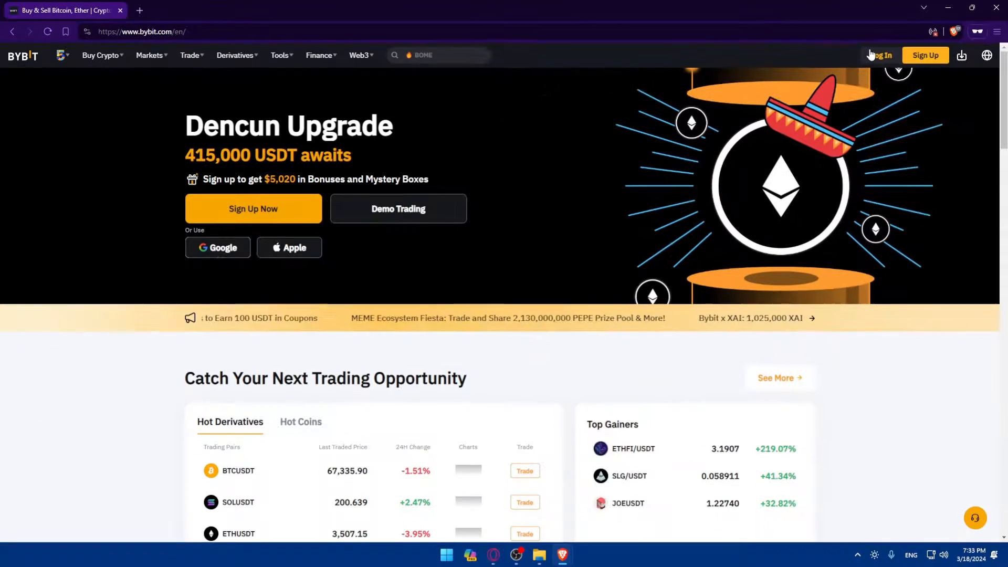
# Log in to Bybit with a linked account and view the Identity Verification requirements
pyautogui.click(881, 56)
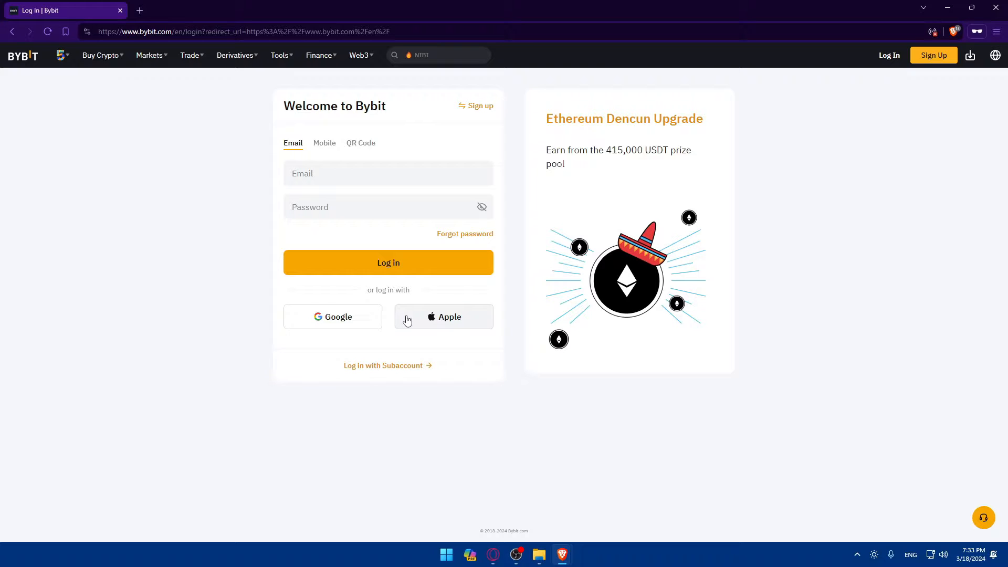
pyautogui.click(385, 365)
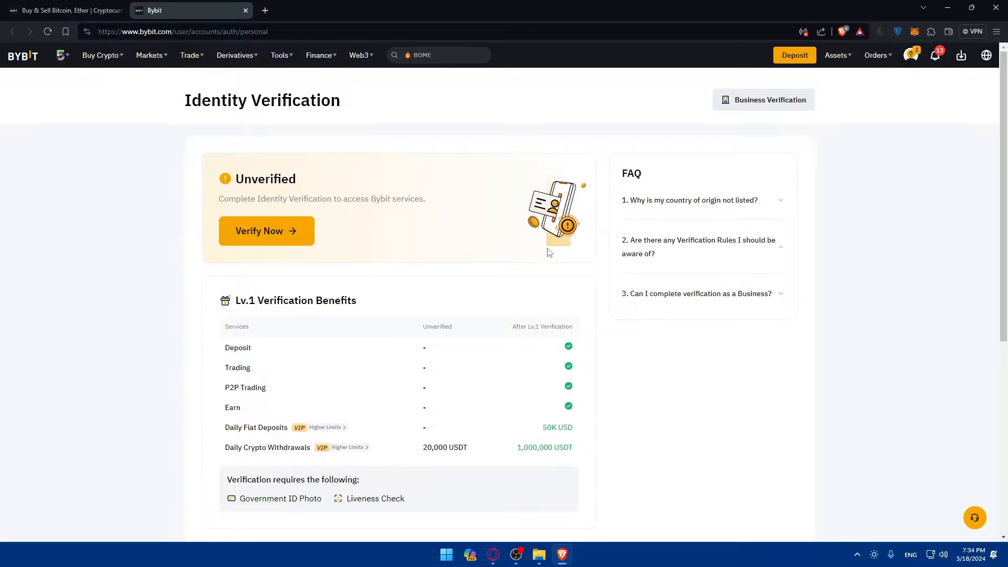
pyautogui.moveTo(544, 253)
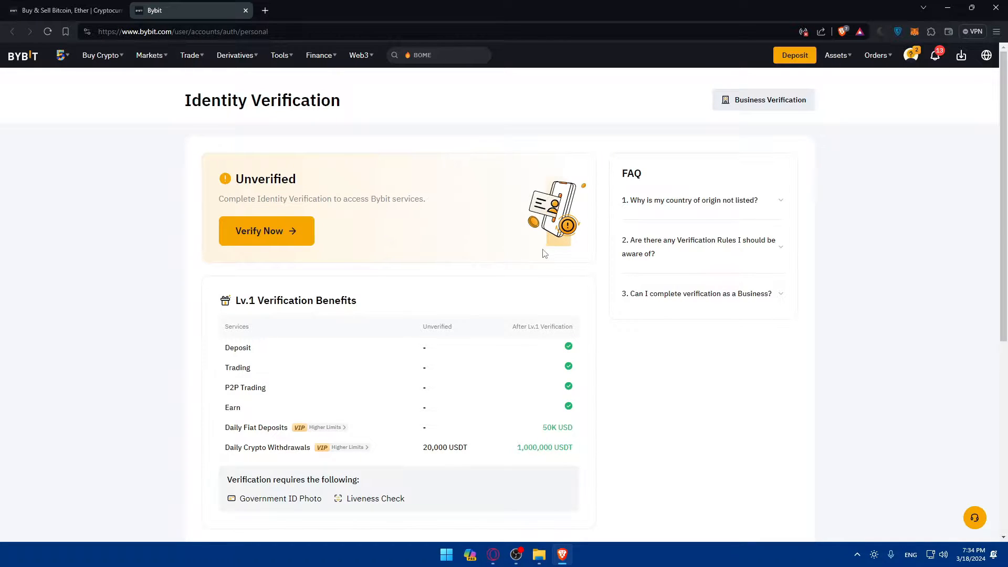
pyautogui.doubleClick(238, 347)
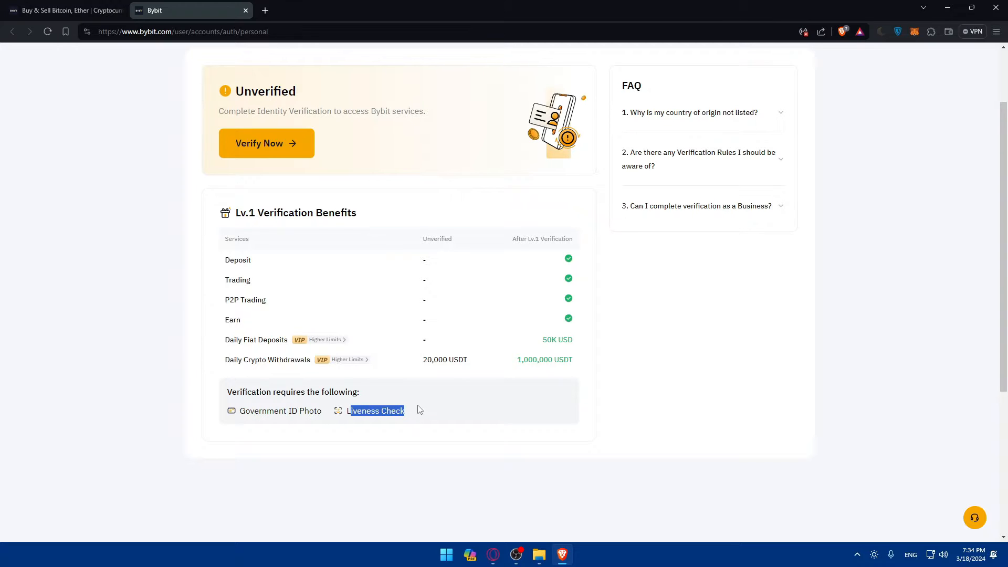
# Start Verify Now, review the Morocco ID Card document requirements, then close the dialog
pyautogui.click(266, 143)
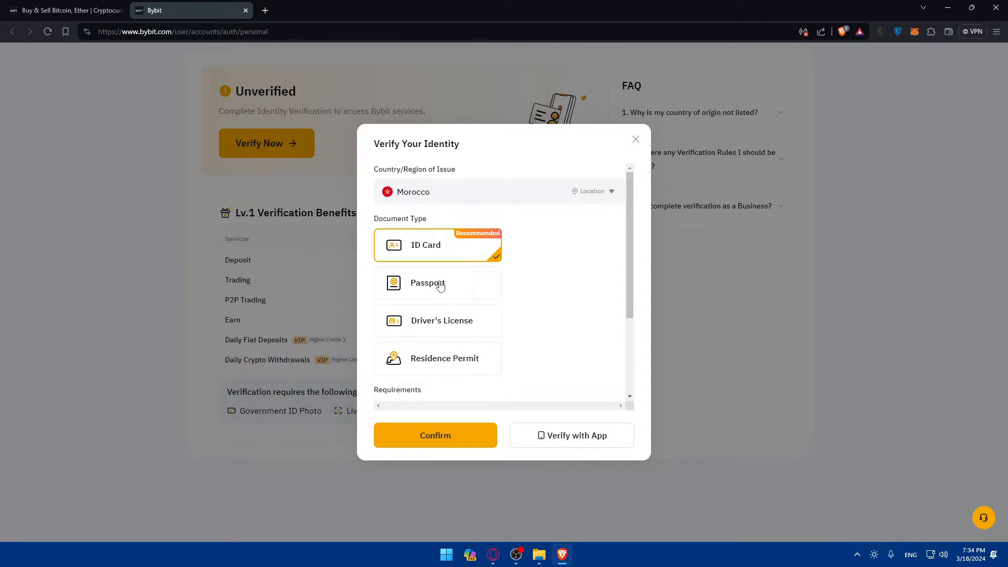
pyautogui.scroll(-3)
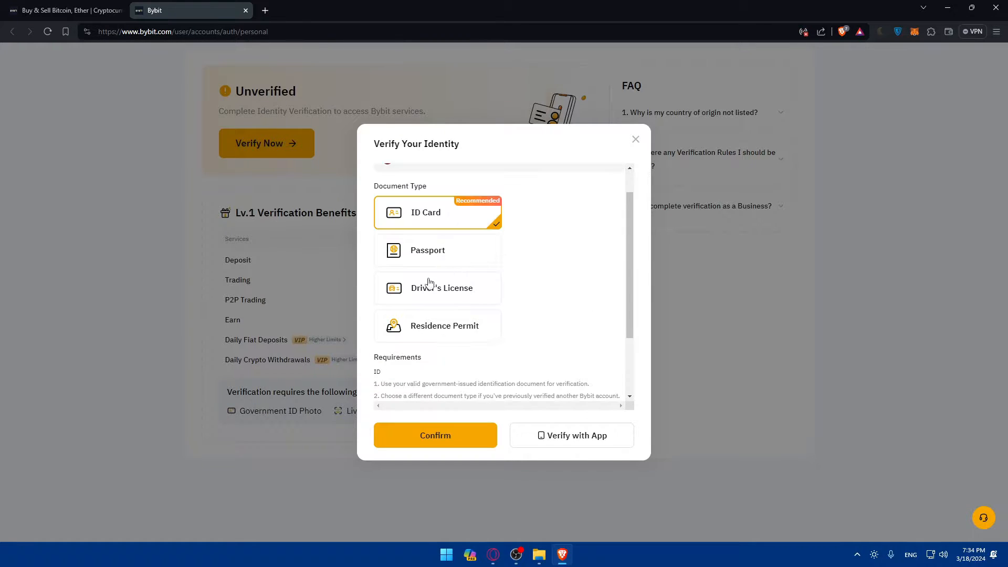
pyautogui.scroll(-3)
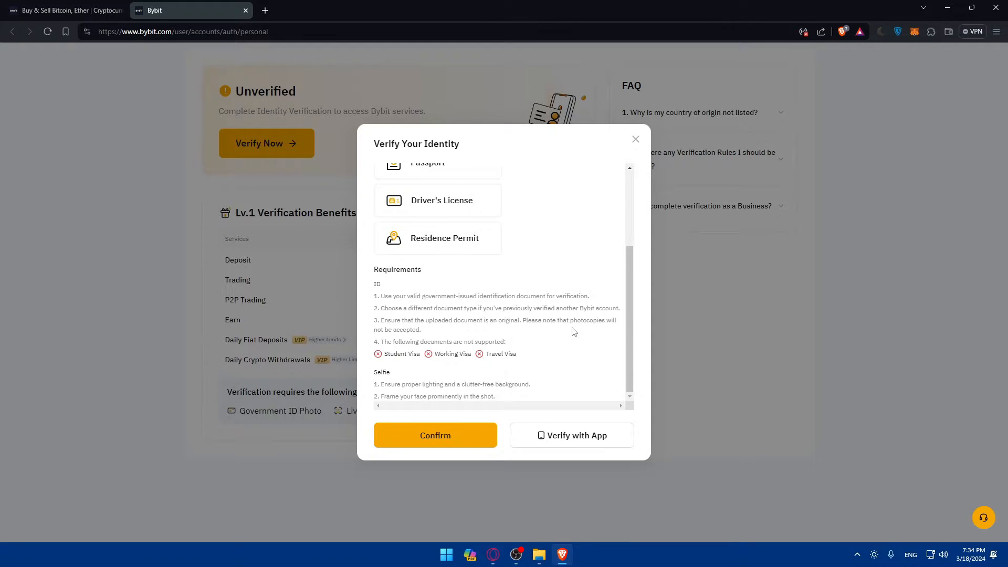
pyautogui.doubleClick(587, 320)
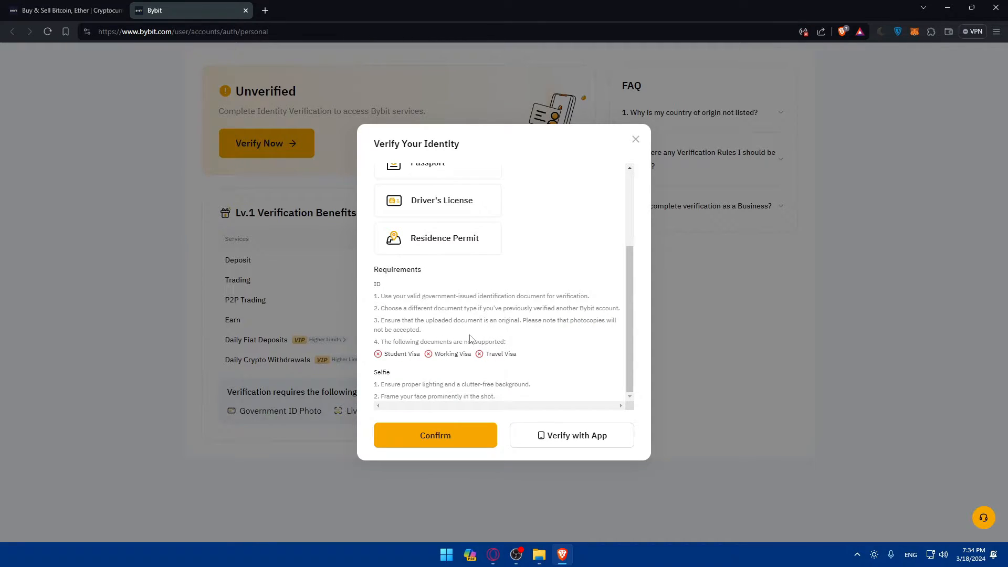
pyautogui.moveTo(411, 392)
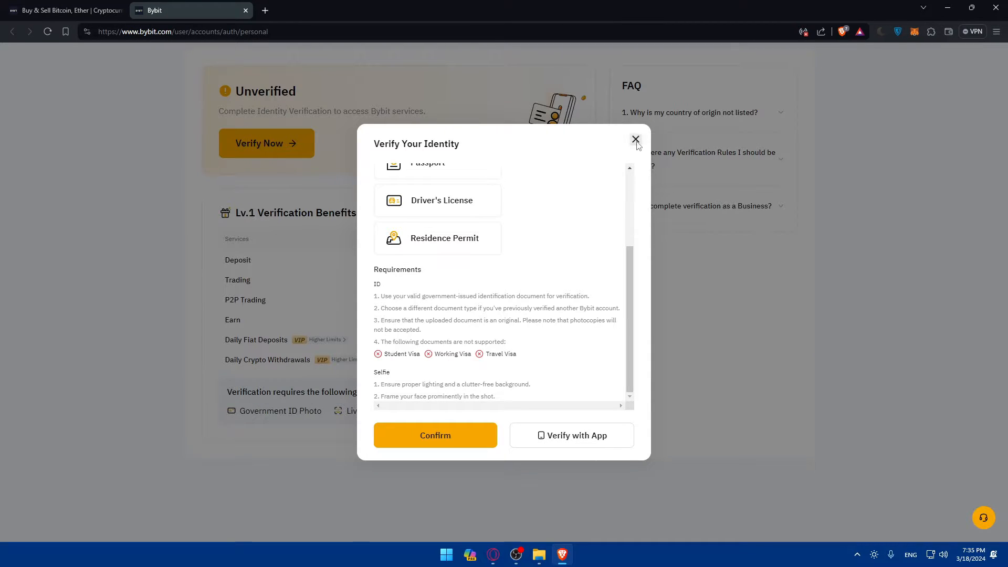
pyautogui.click(635, 139)
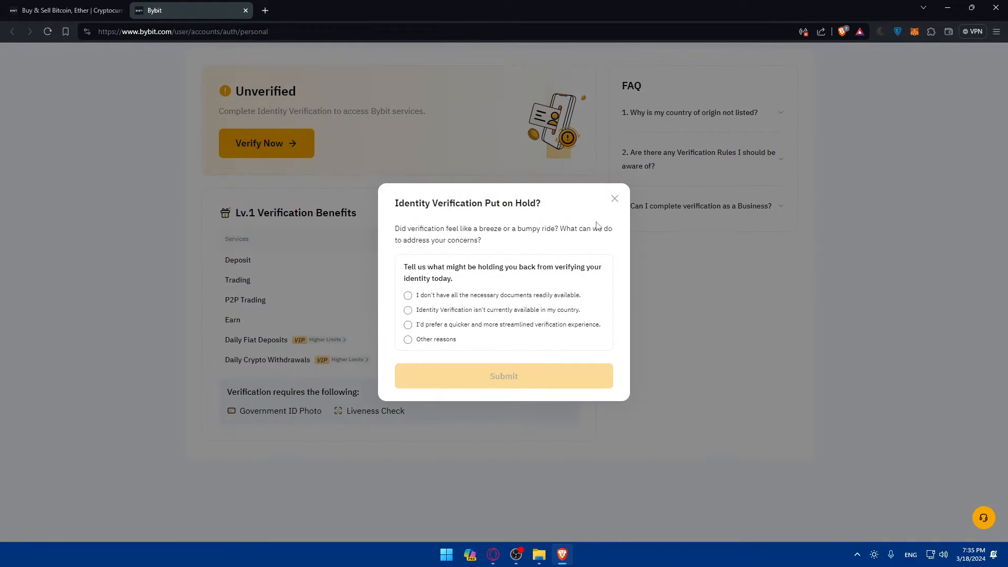
# Dismiss the verification-on-hold survey to reach the Assets Overview
pyautogui.click(614, 198)
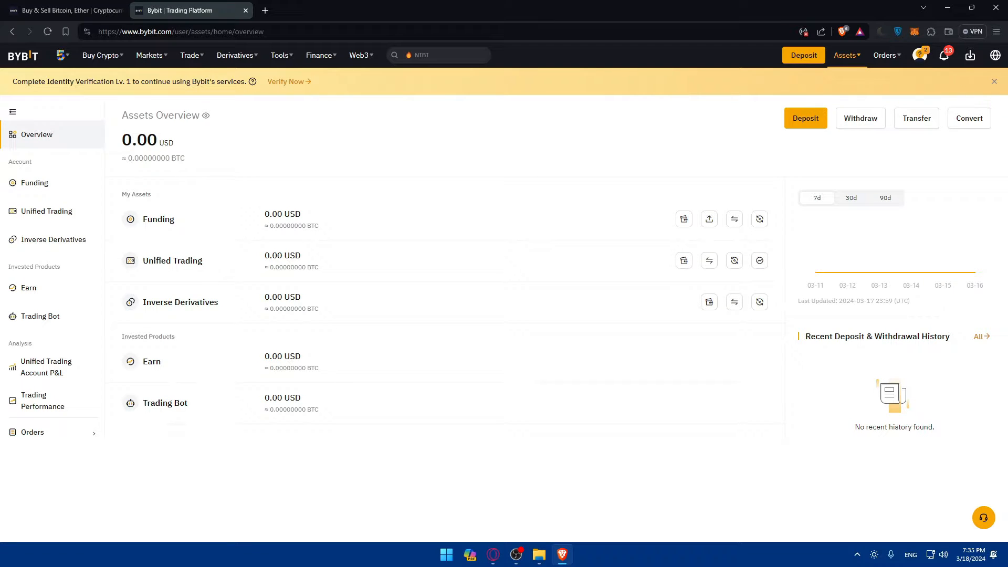
pyautogui.moveTo(435, 226)
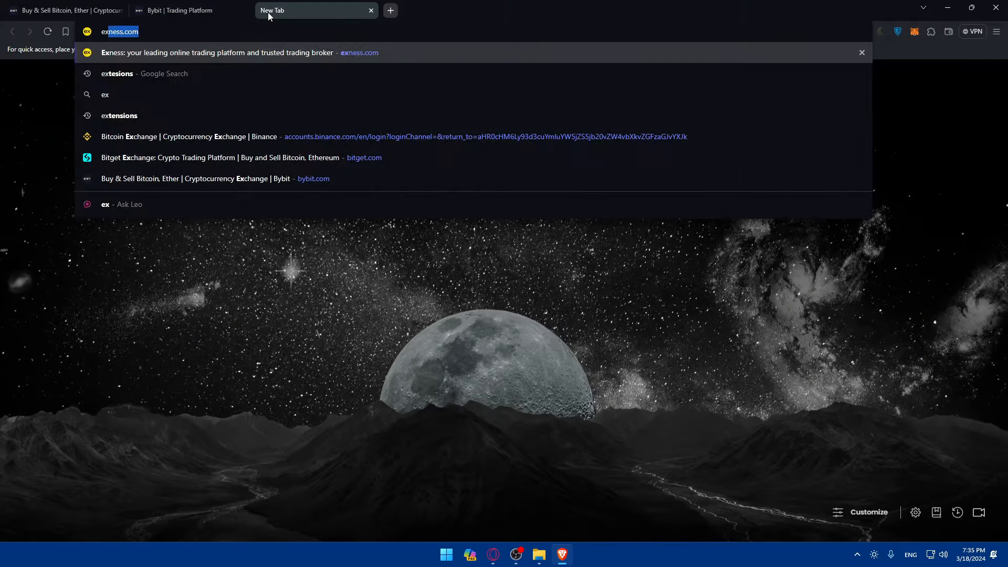
# Find MetaMask in the Chrome Web Store and add it to Brave
pyautogui.write('extension')
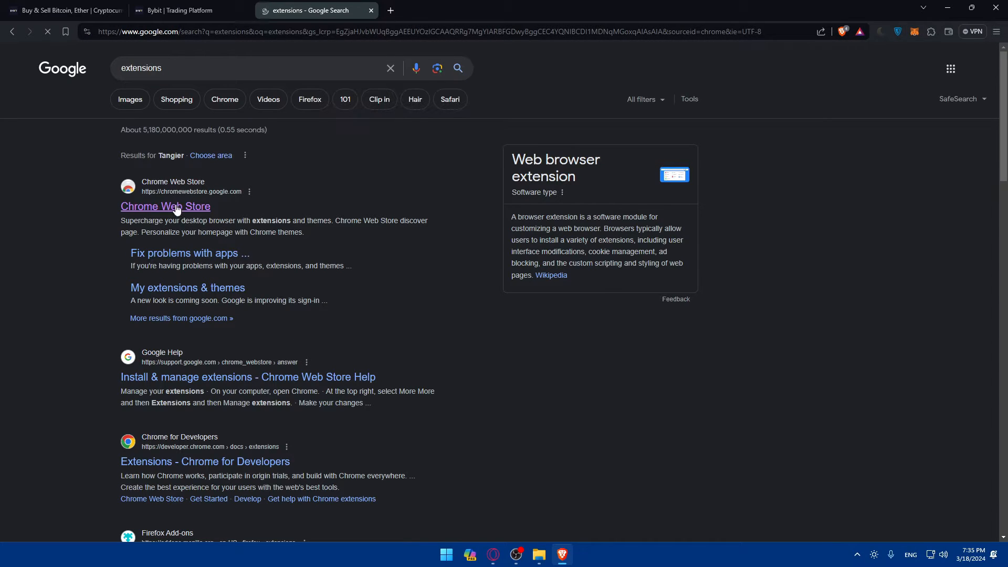
pyautogui.click(165, 207)
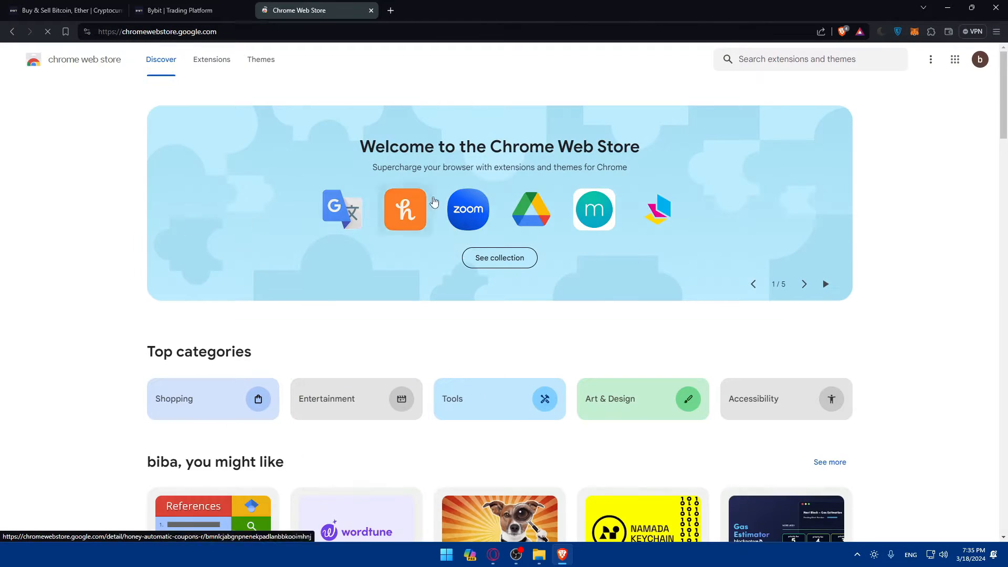
pyautogui.write('metamas')
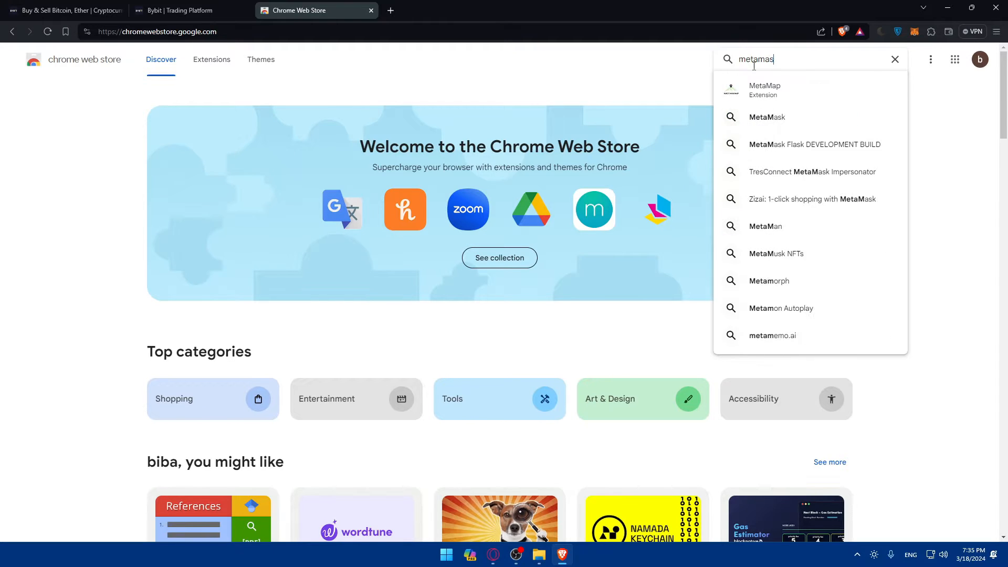
pyautogui.click(767, 117)
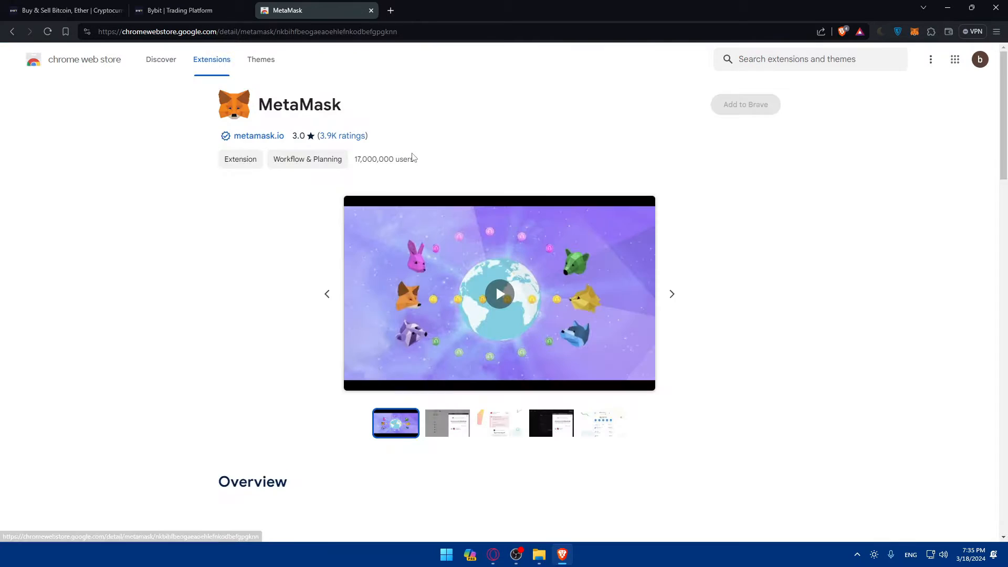
pyautogui.click(746, 104)
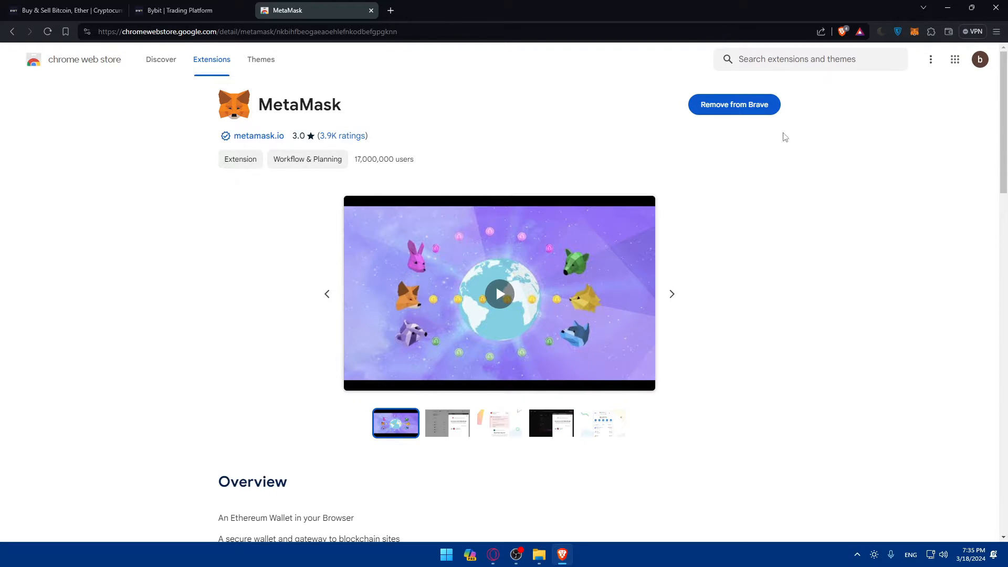
pyautogui.scroll(-3)
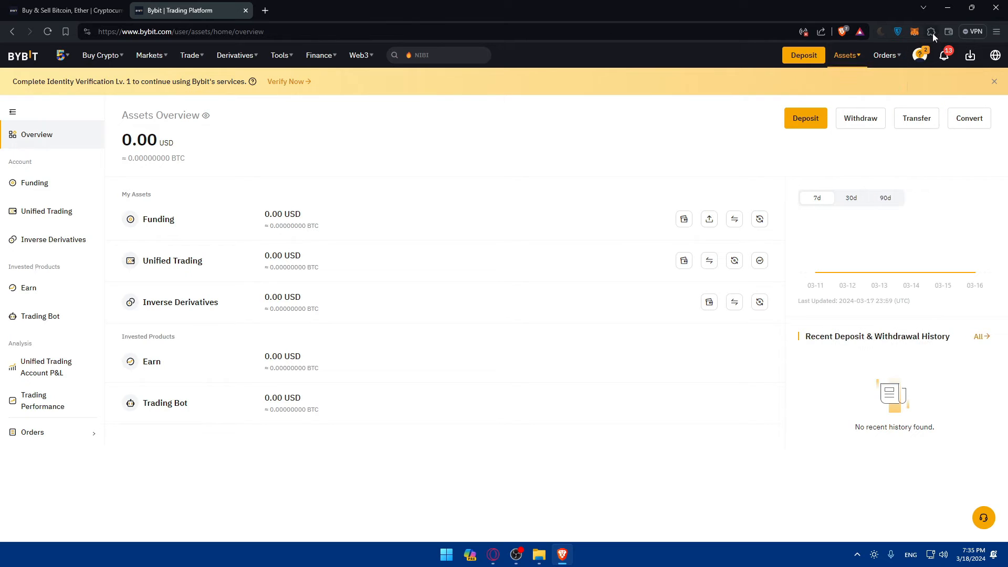
# Open MetaMask from the extensions list and unlock Account 1 showing 0 ETH
pyautogui.click(931, 32)
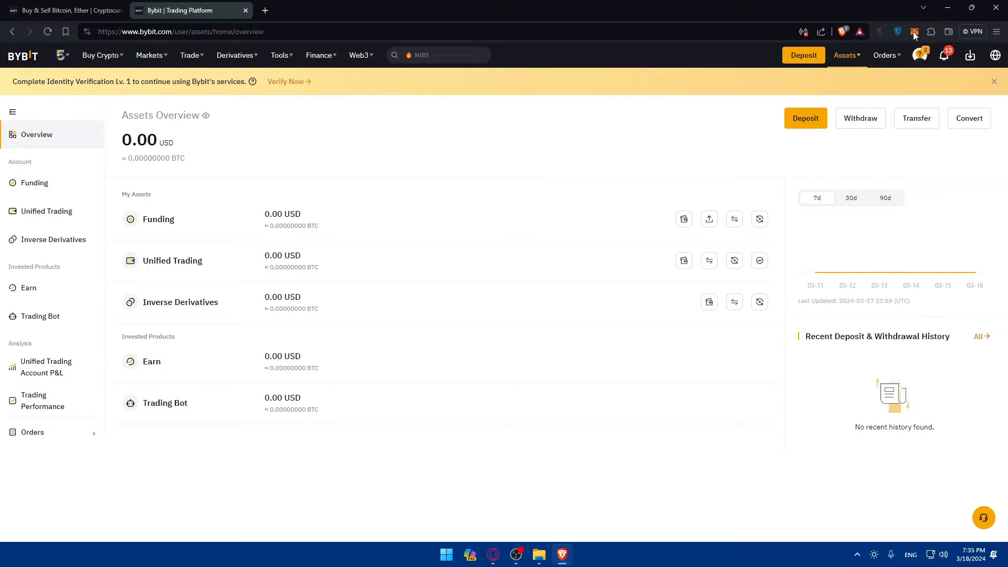
pyautogui.click(914, 31)
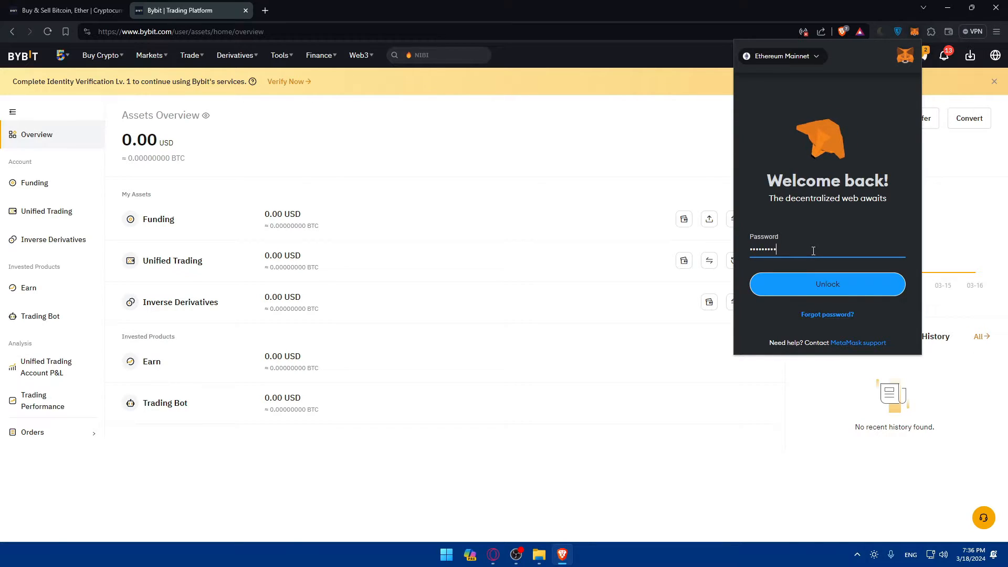
pyautogui.click(828, 283)
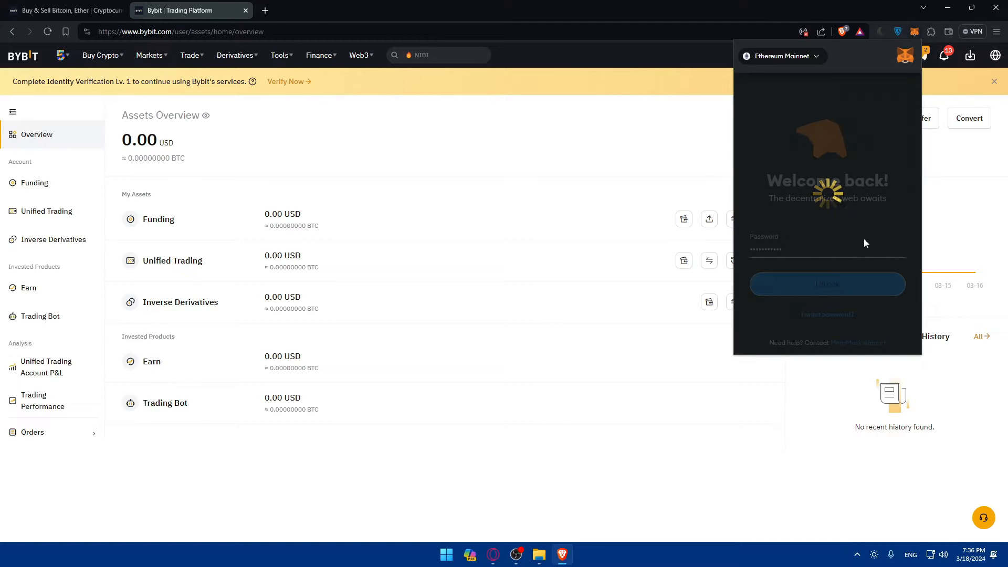
pyautogui.click(826, 285)
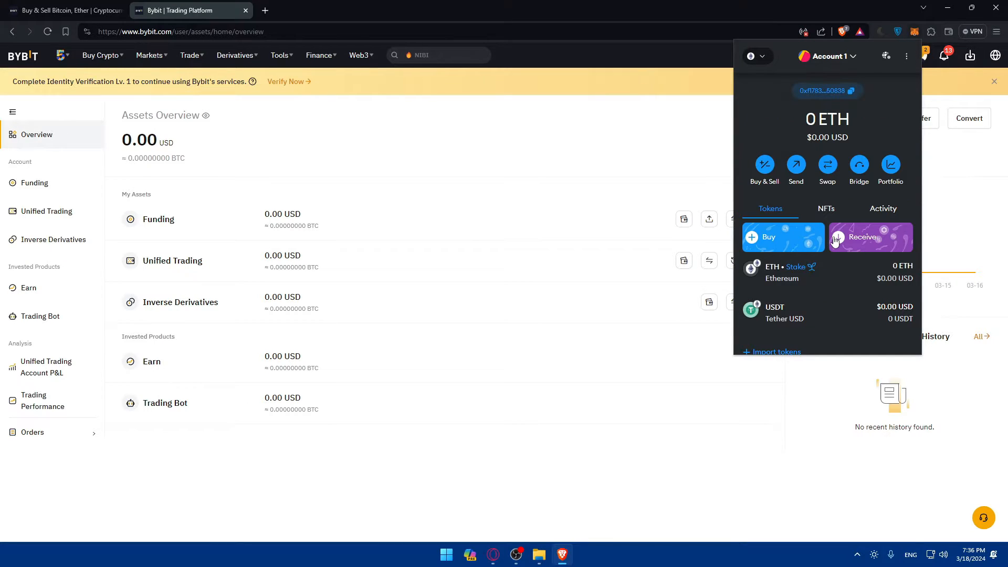
pyautogui.moveTo(429, 233)
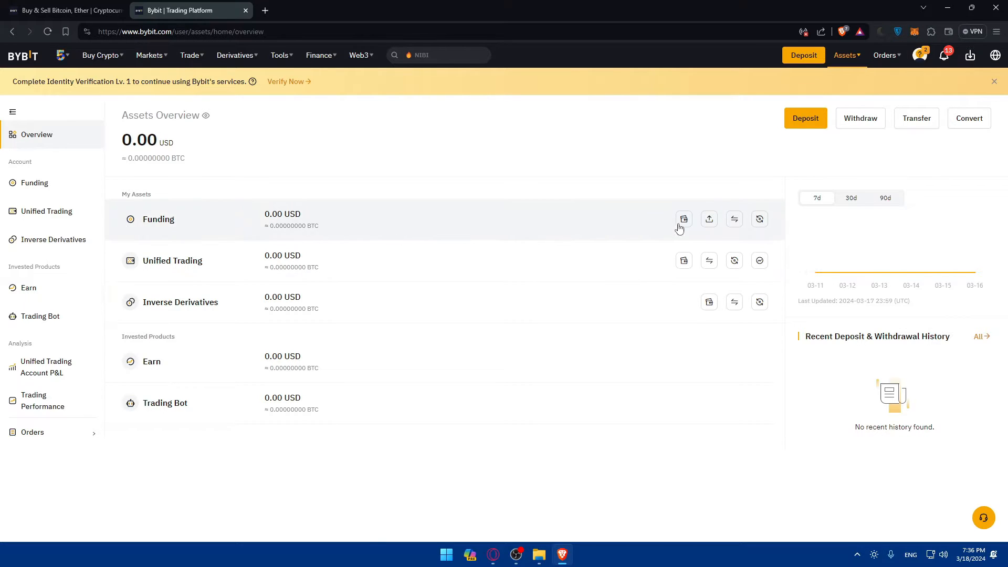
# Go to Withdraw from the Assets menu, which requires Google Authentication first
pyautogui.click(847, 54)
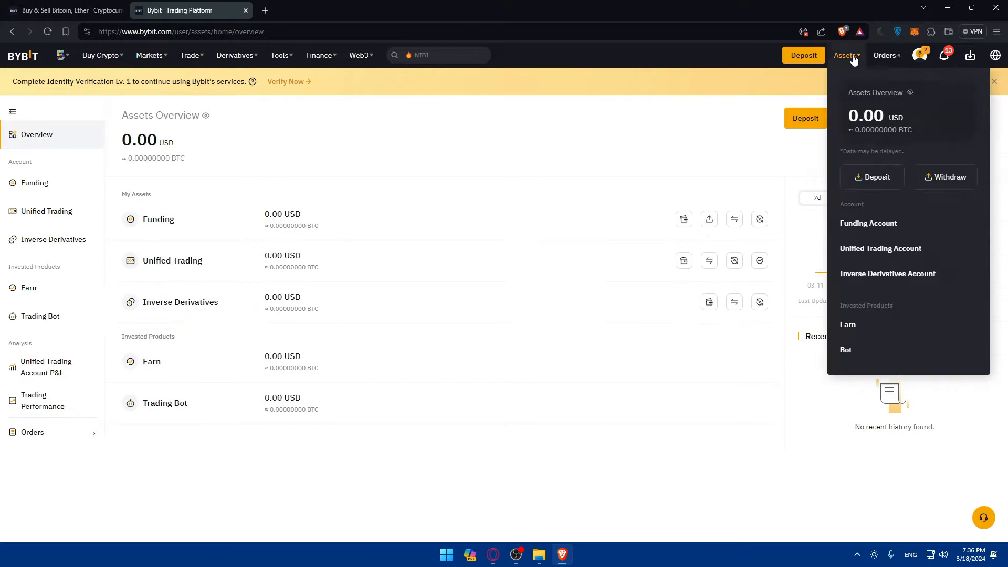
pyautogui.click(944, 176)
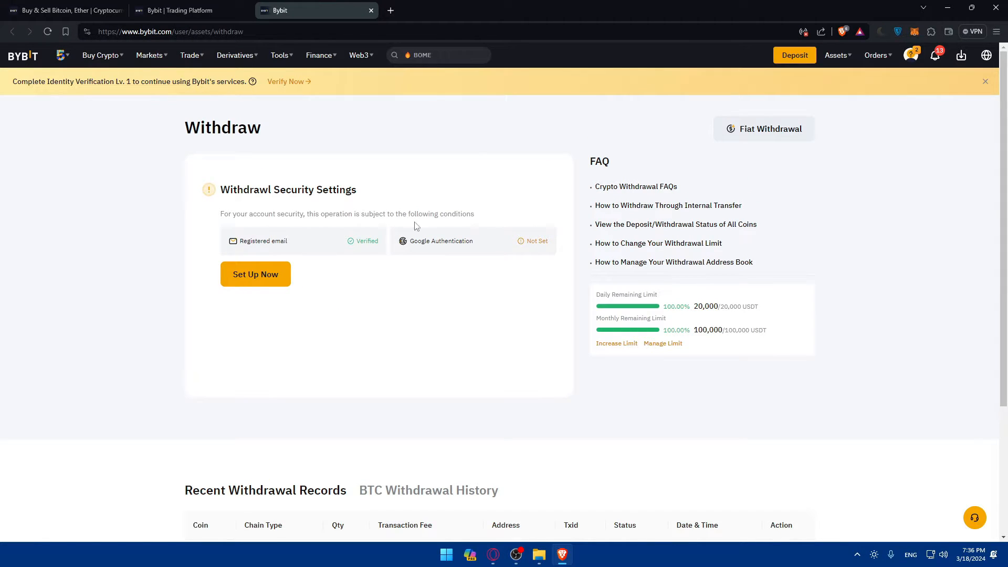
pyautogui.moveTo(461, 256)
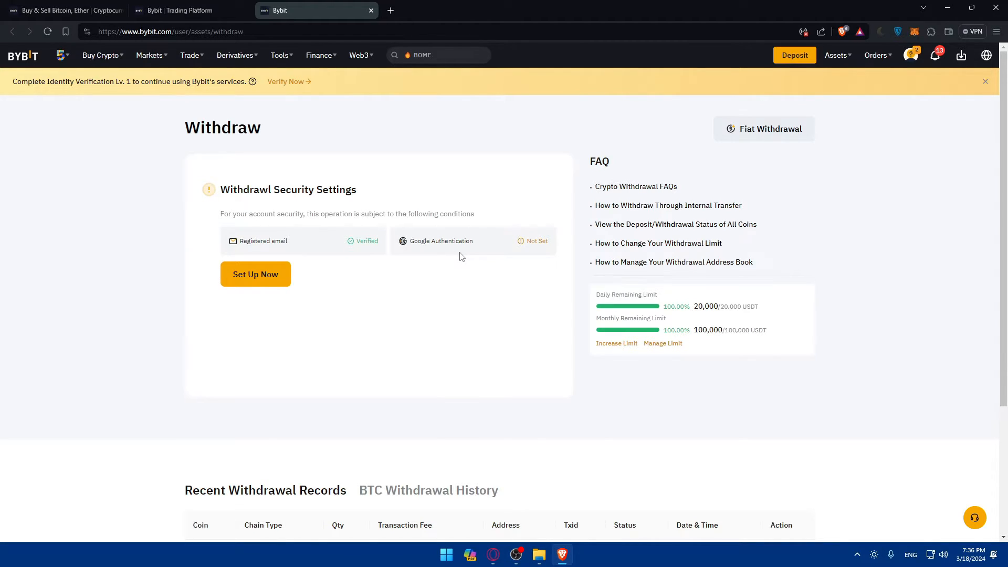
pyautogui.moveTo(308, 276)
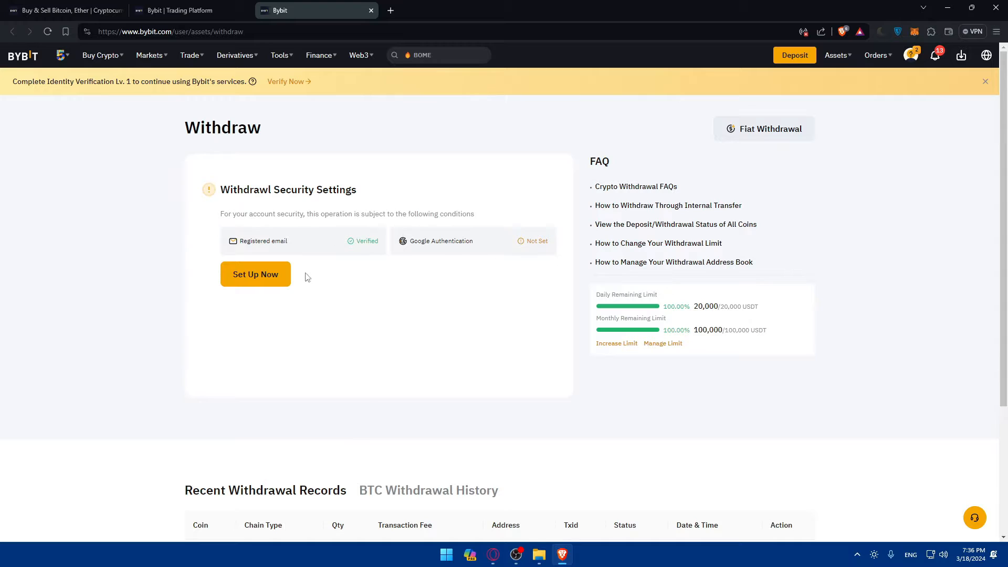
pyautogui.moveTo(255, 274)
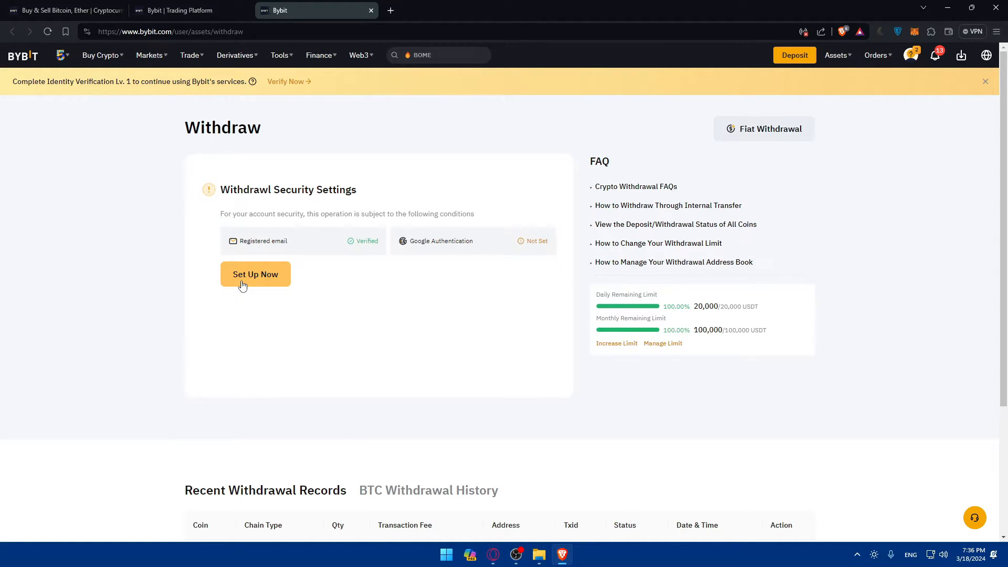
pyautogui.moveTo(435, 27)
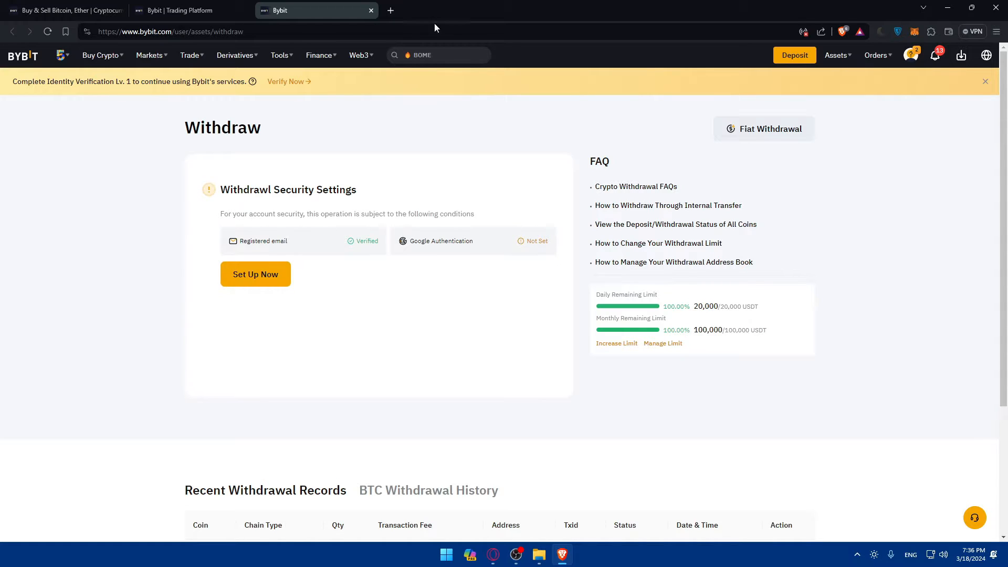
# Search 'google authenticator' in a new tab and view its Play Store listing
pyautogui.click(391, 11)
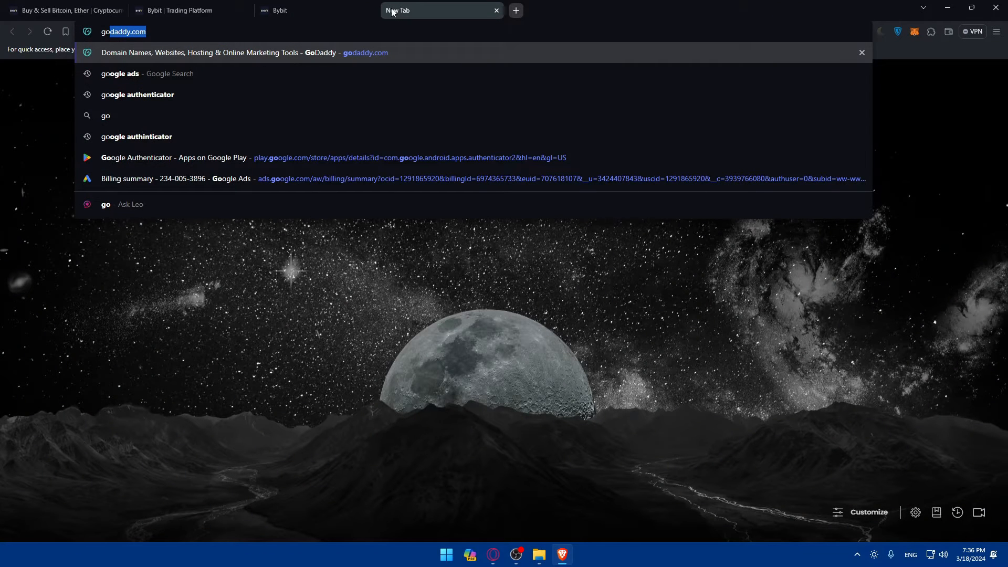
pyautogui.write('google authenticator')
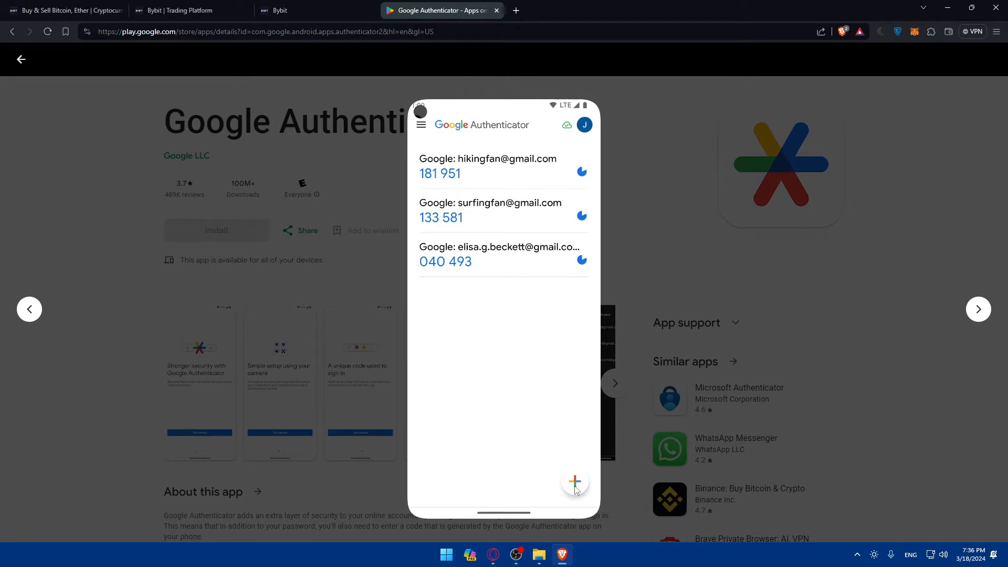
pyautogui.moveTo(510, 356)
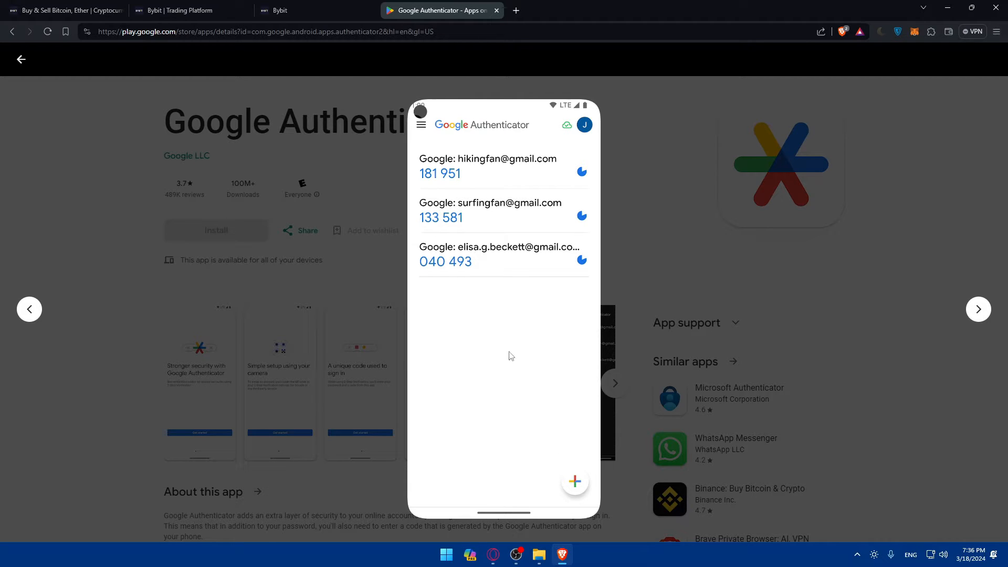
pyautogui.click(302, 10)
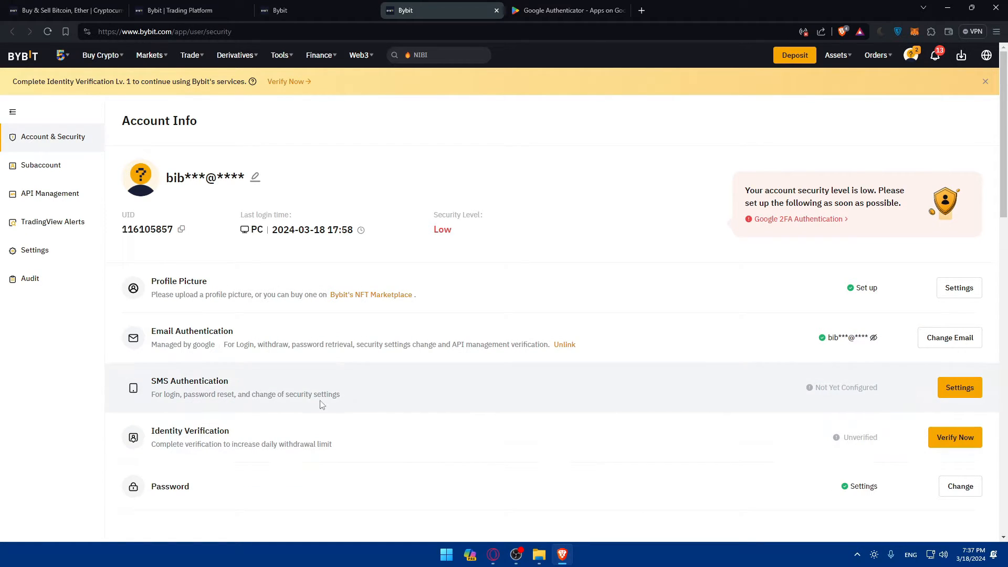
# Scroll the Account & Security page to Google Two Factor Authentication and open the Bybit login email
pyautogui.scroll(-3)
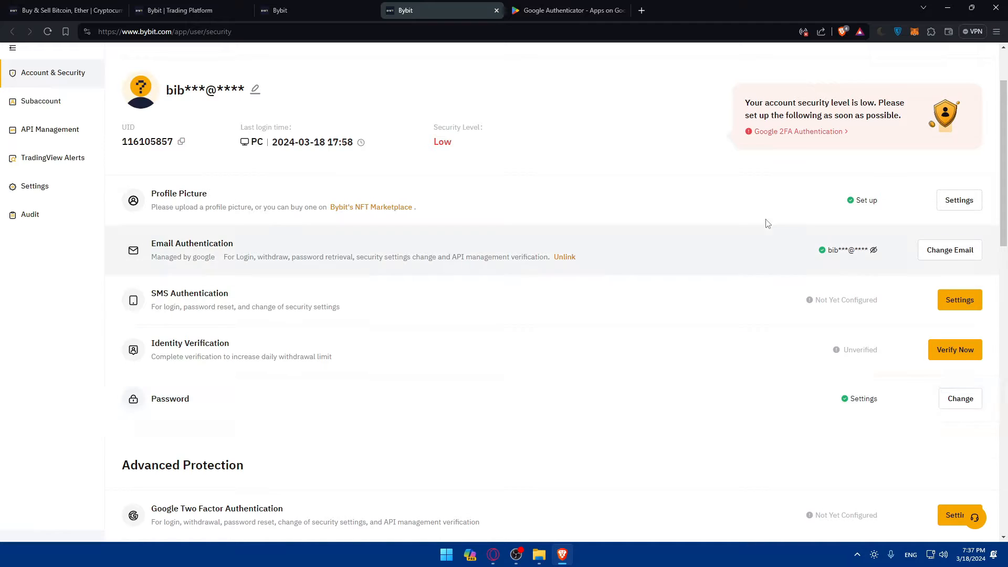
pyautogui.click(958, 514)
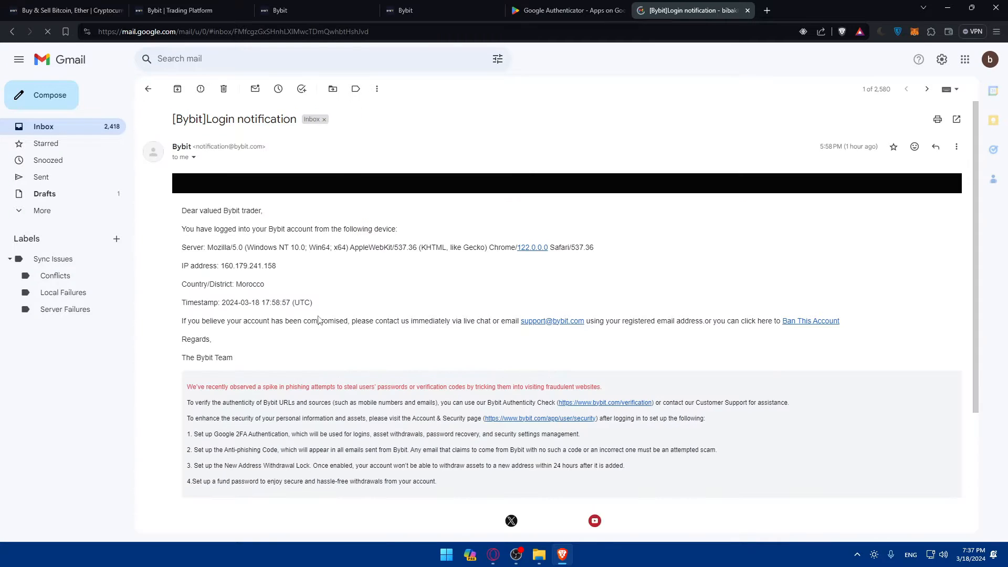
# Return to the Gmail inbox, switch to All Mail, then go back to the Bybit security tab
pyautogui.click(148, 89)
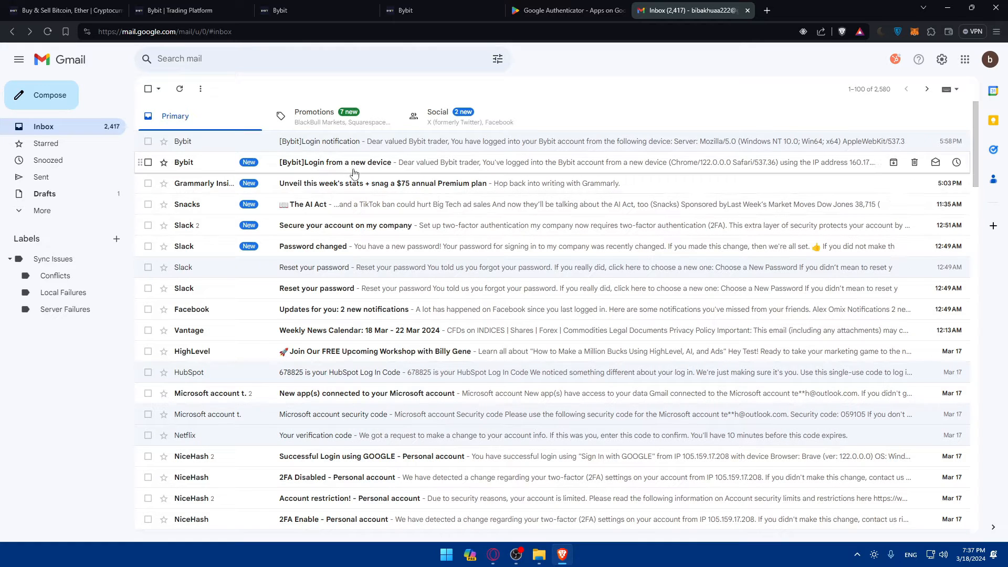
pyautogui.moveTo(318, 141)
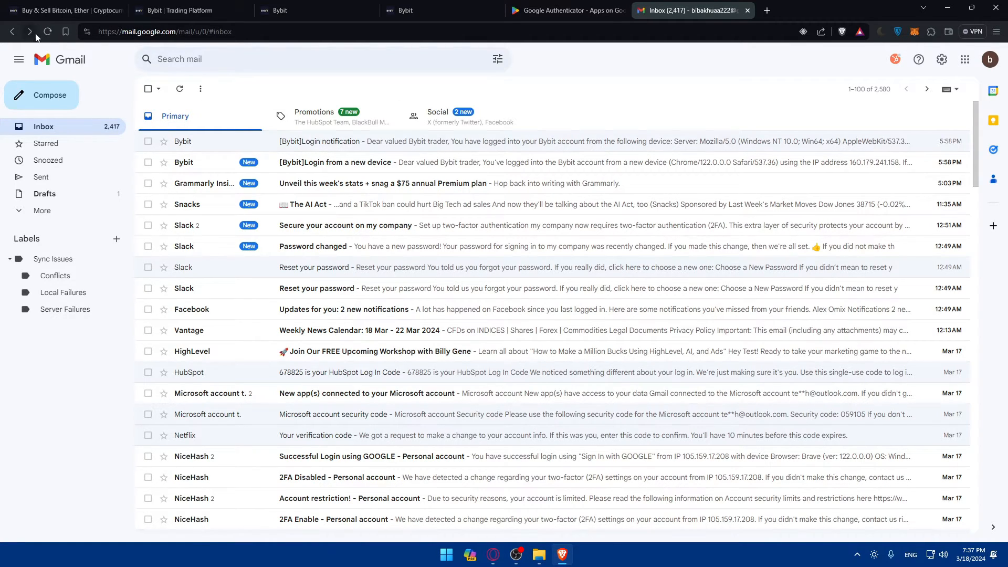
pyautogui.click(48, 32)
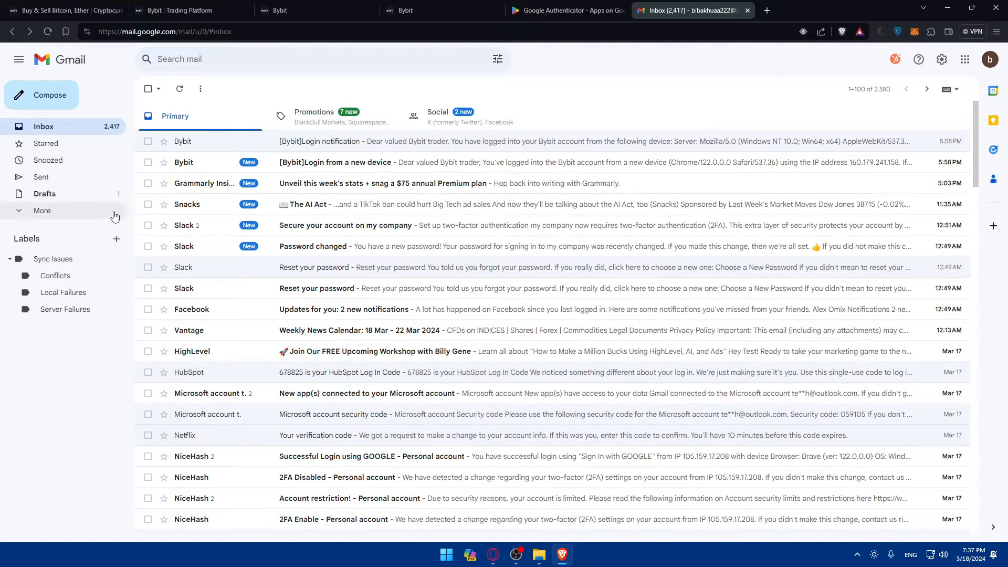
pyautogui.click(42, 210)
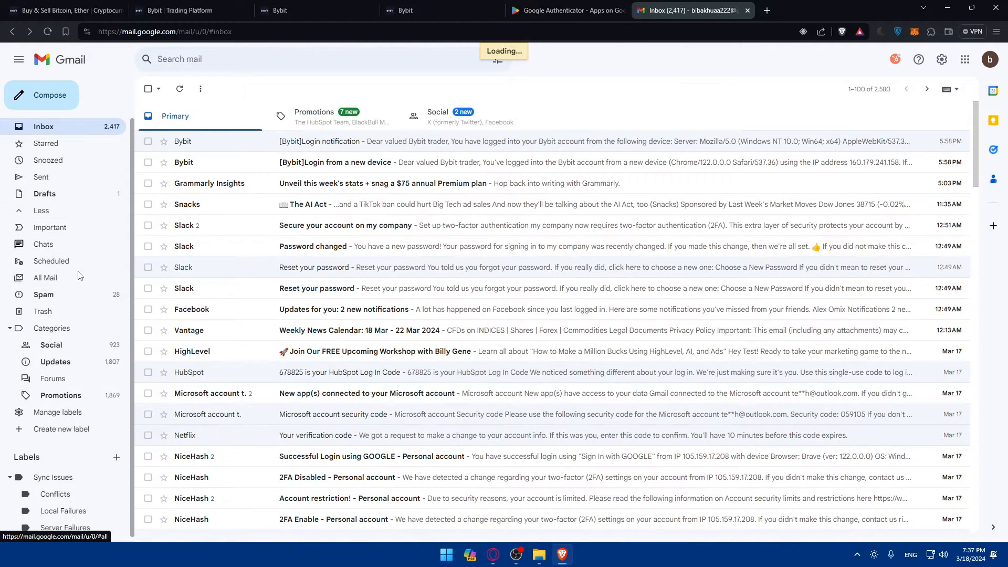
pyautogui.click(46, 277)
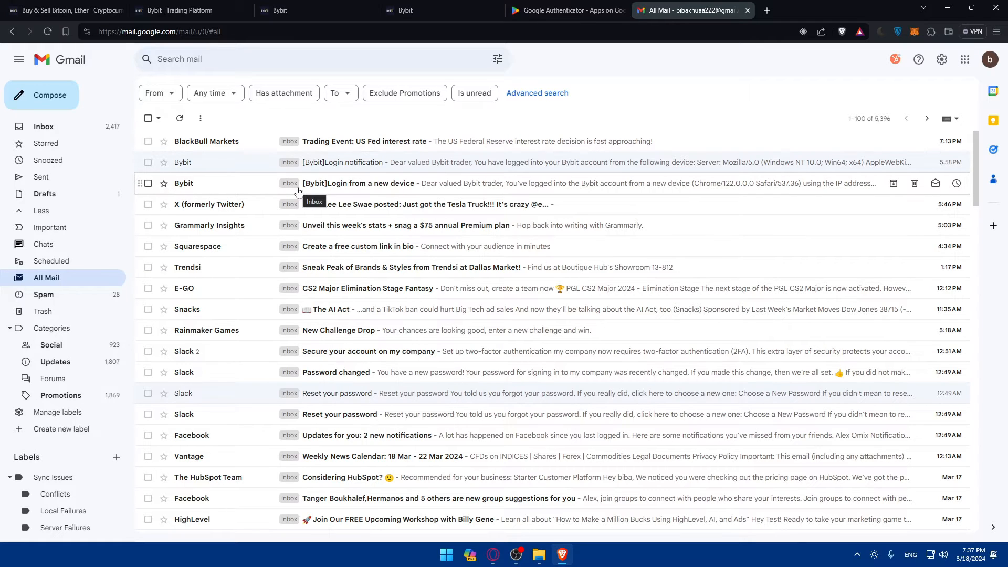
pyautogui.click(443, 11)
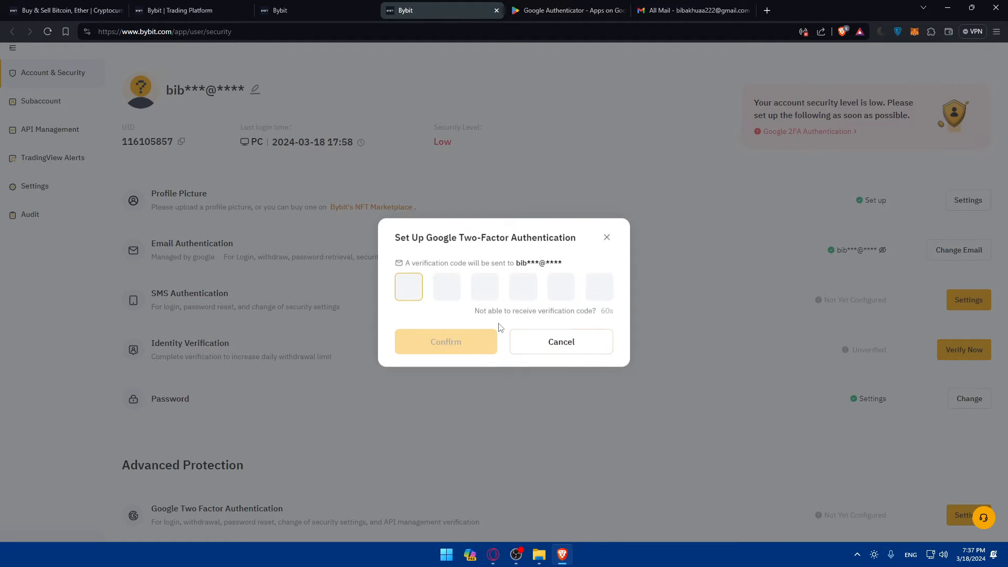
# Fetch the Bybit verification code from the Gmail message and submit it in the 2FA setup
pyautogui.click(692, 11)
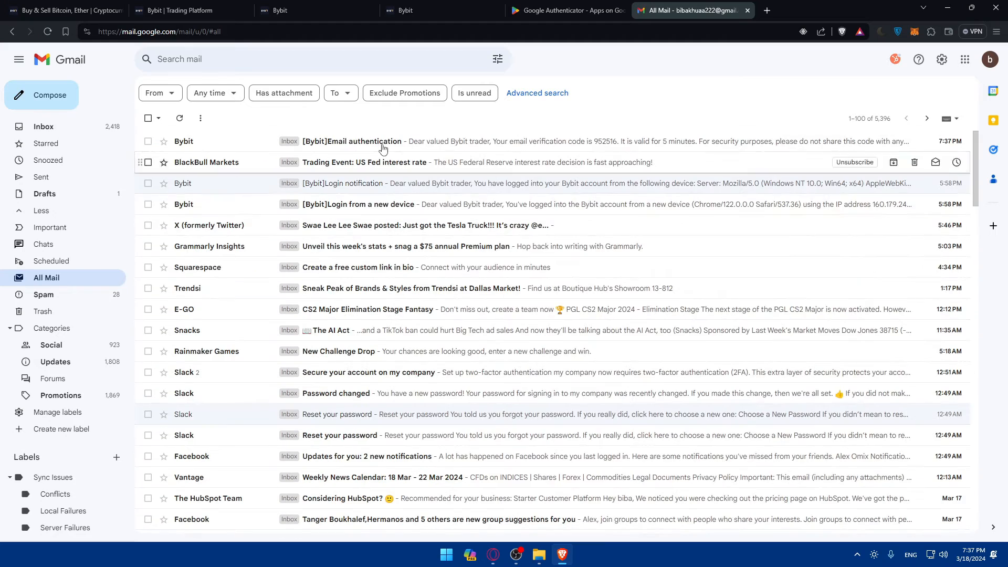
pyautogui.click(352, 141)
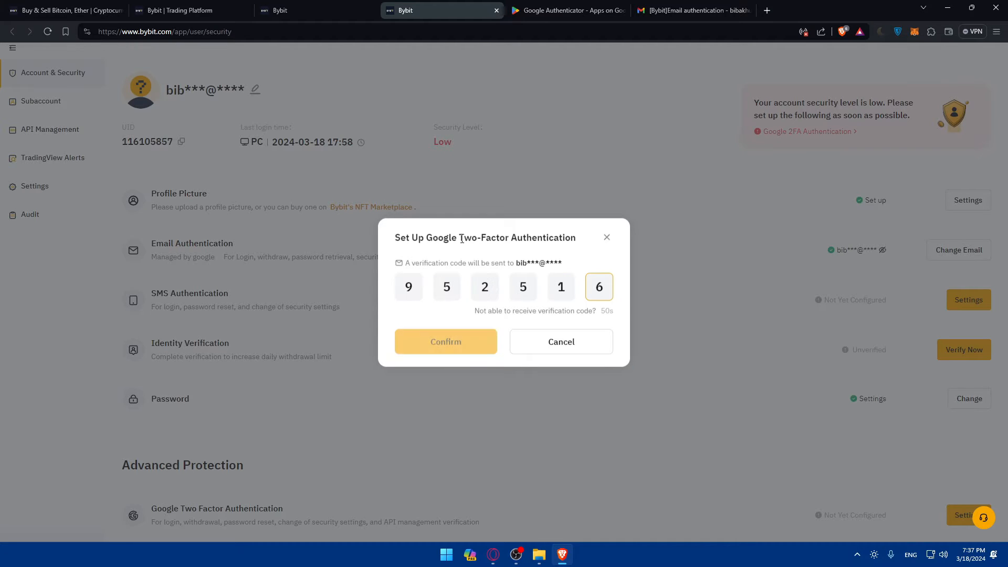
pyautogui.click(445, 342)
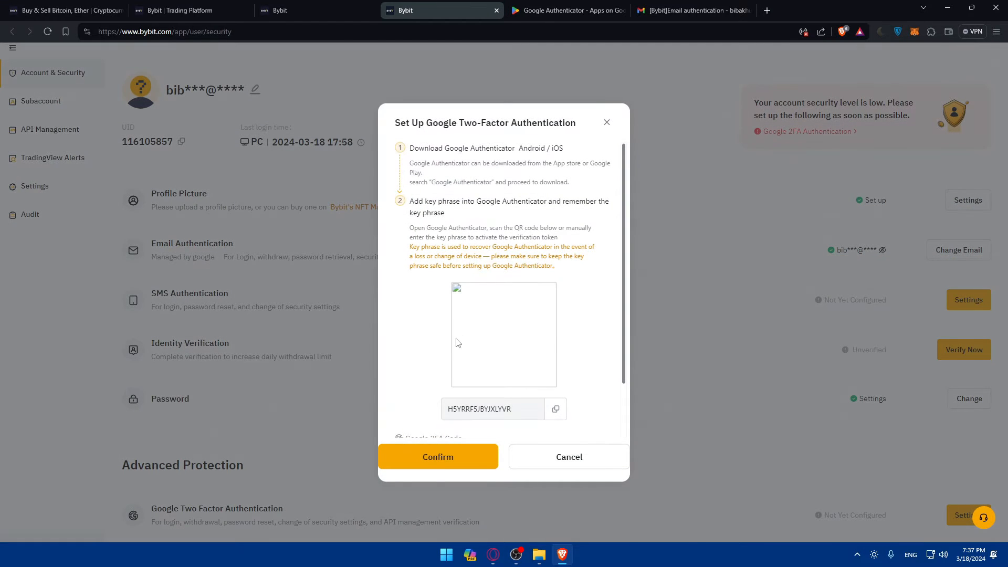
pyautogui.scroll(-3)
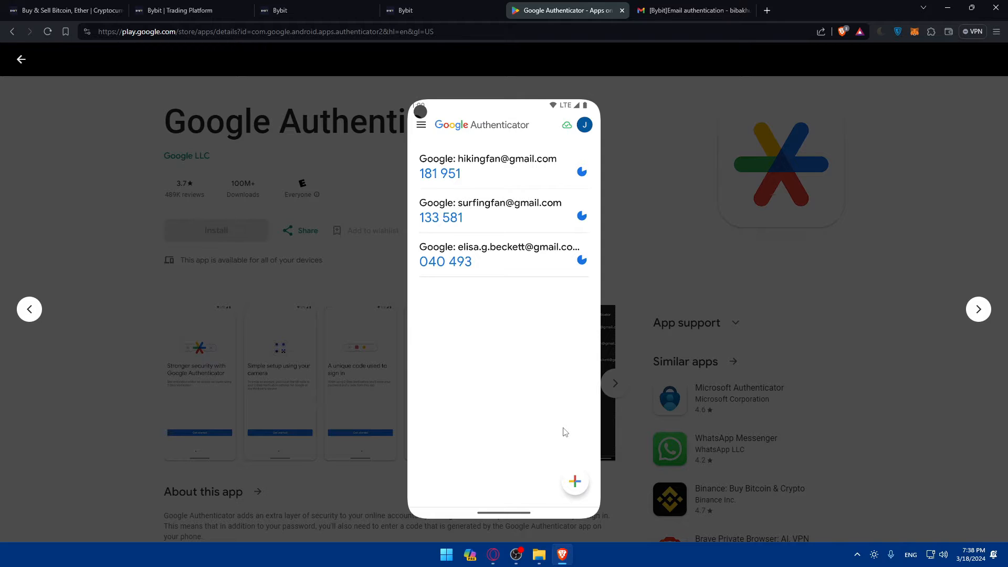
pyautogui.click(442, 11)
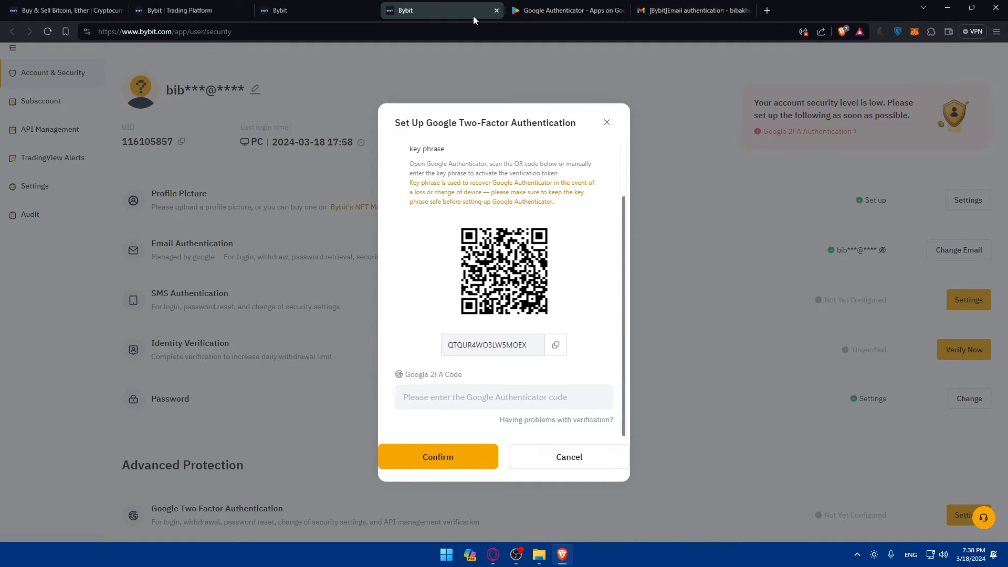
pyautogui.click(566, 10)
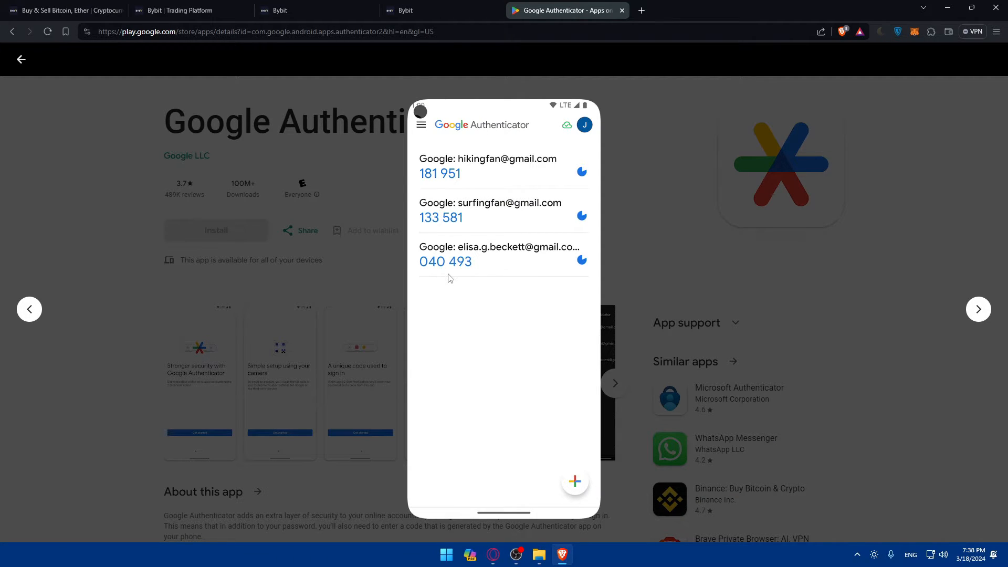
pyautogui.click(442, 10)
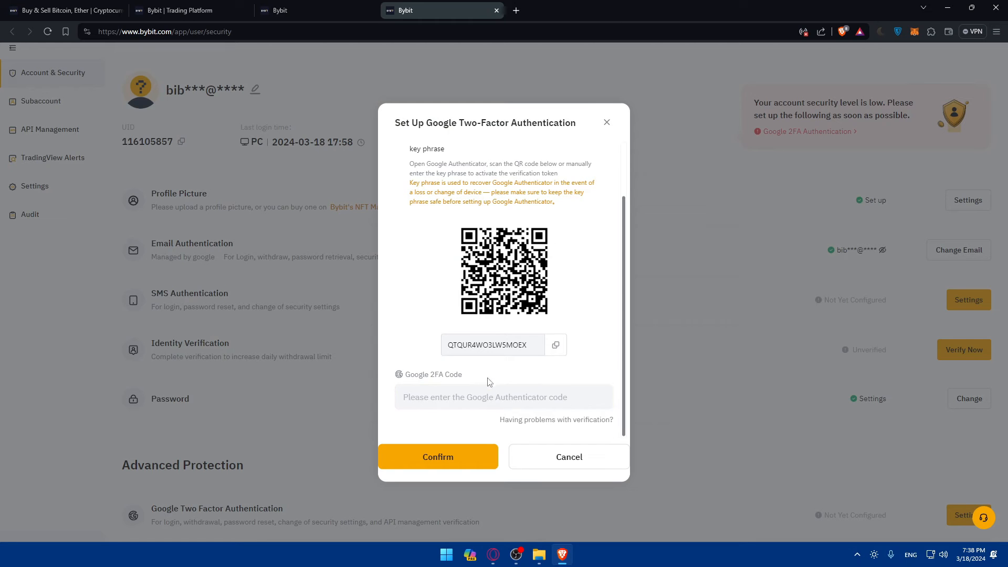
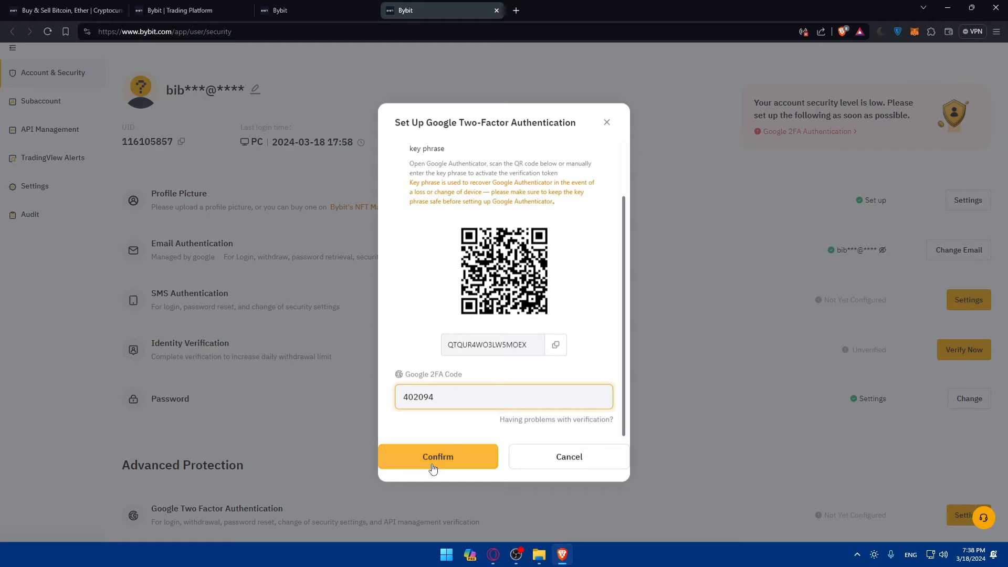
pyautogui.click(437, 457)
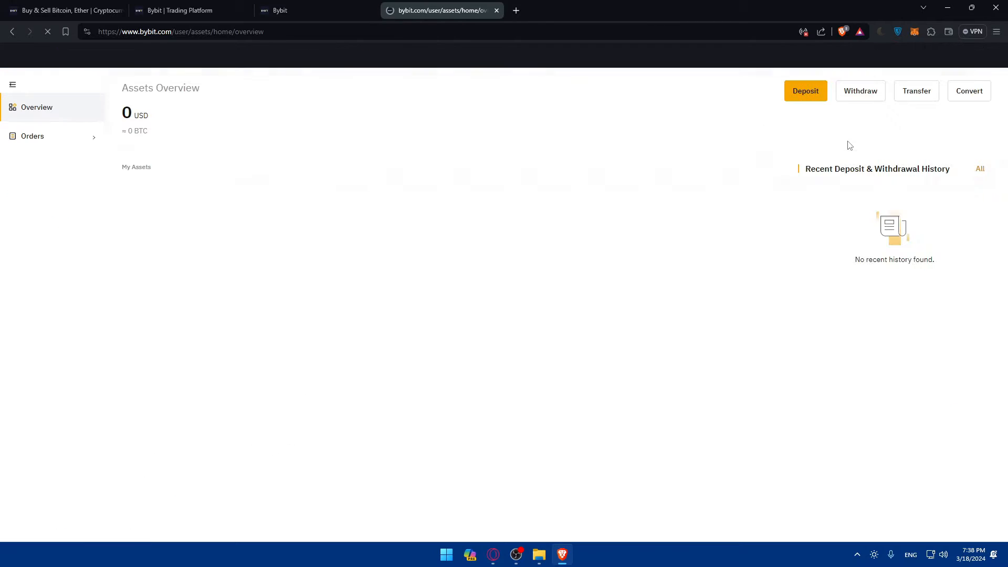
# Start a withdrawal with ETH Ethereum as the coin and choose Internal Transfer
pyautogui.click(861, 91)
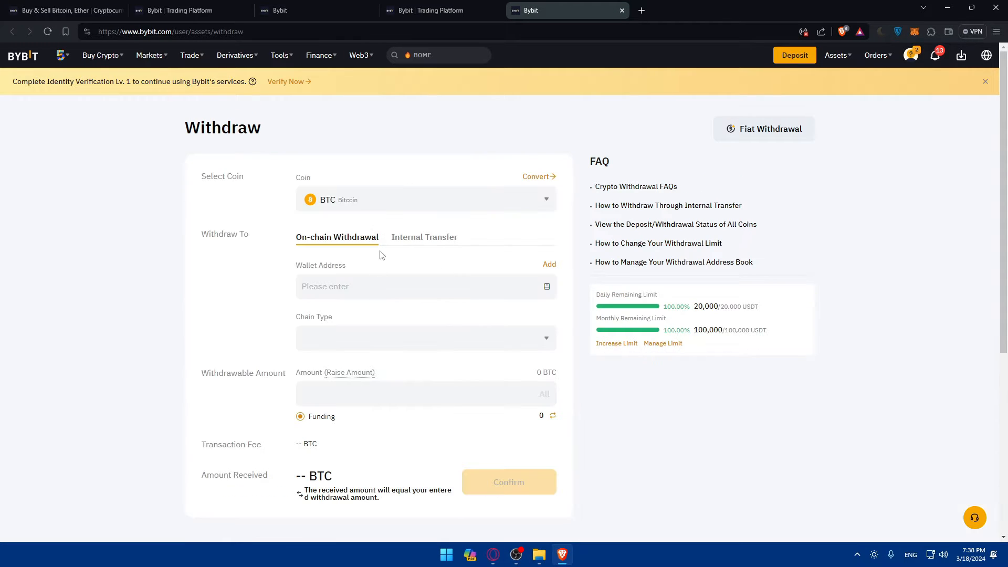
pyautogui.click(424, 200)
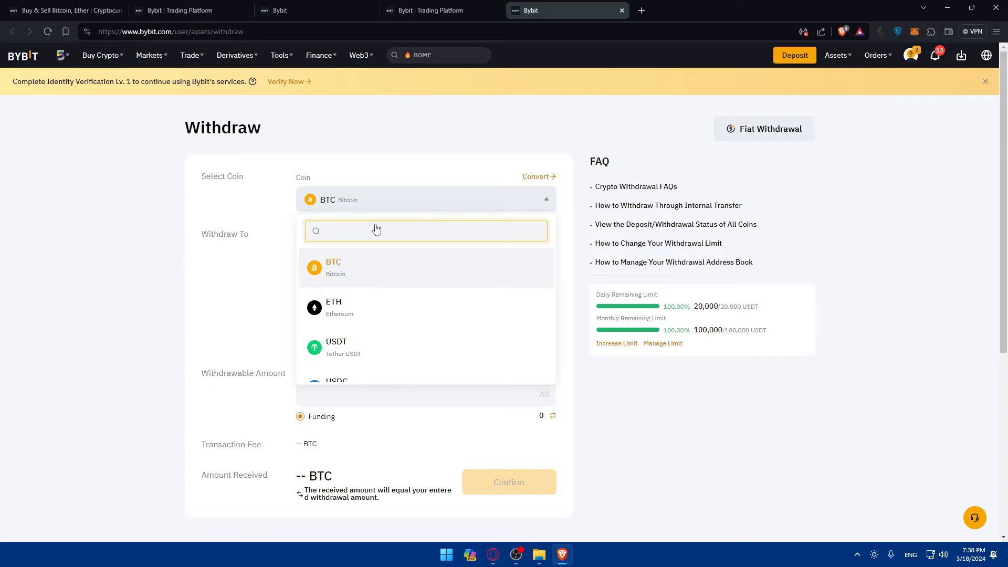
pyautogui.write('eth')
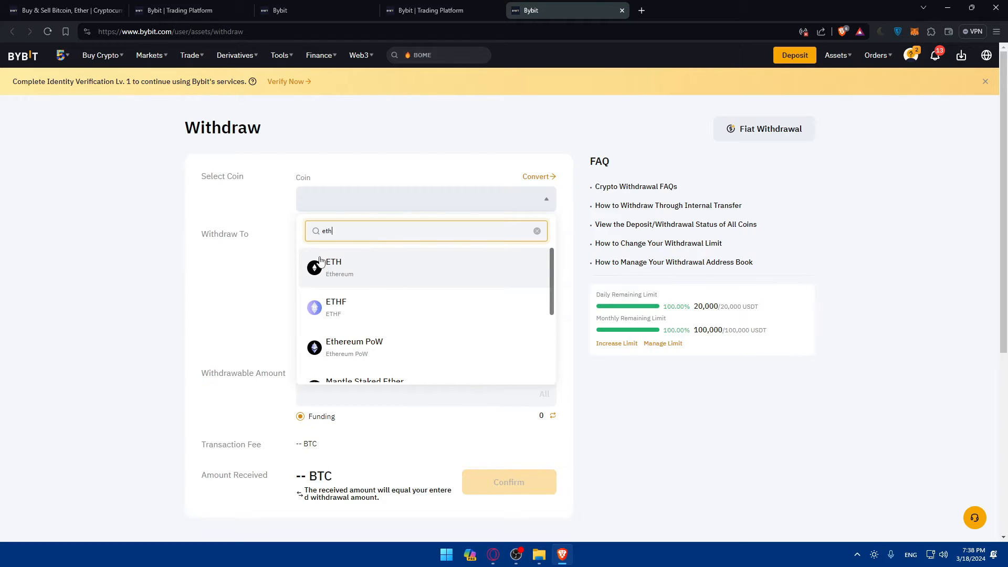
pyautogui.click(331, 266)
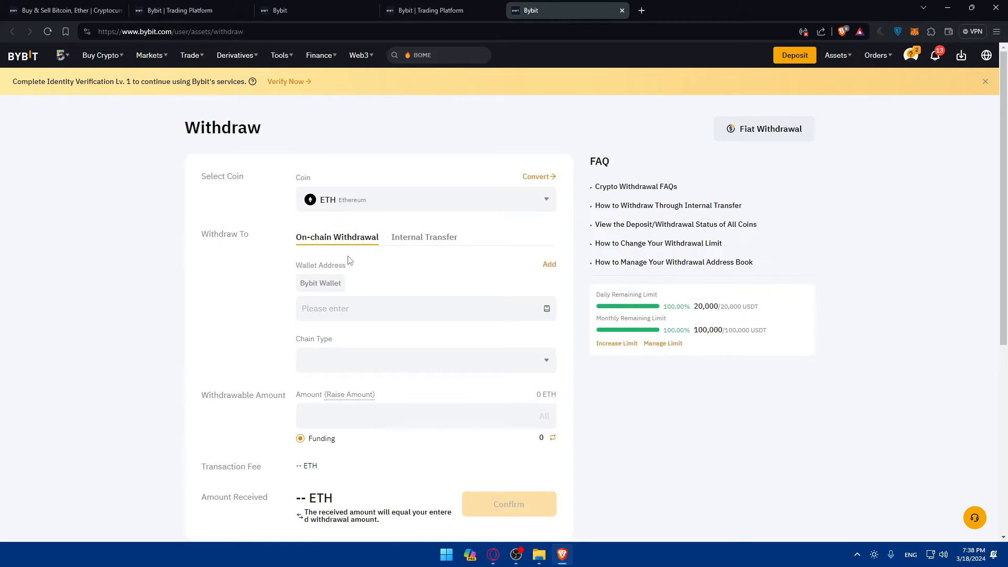
pyautogui.click(424, 236)
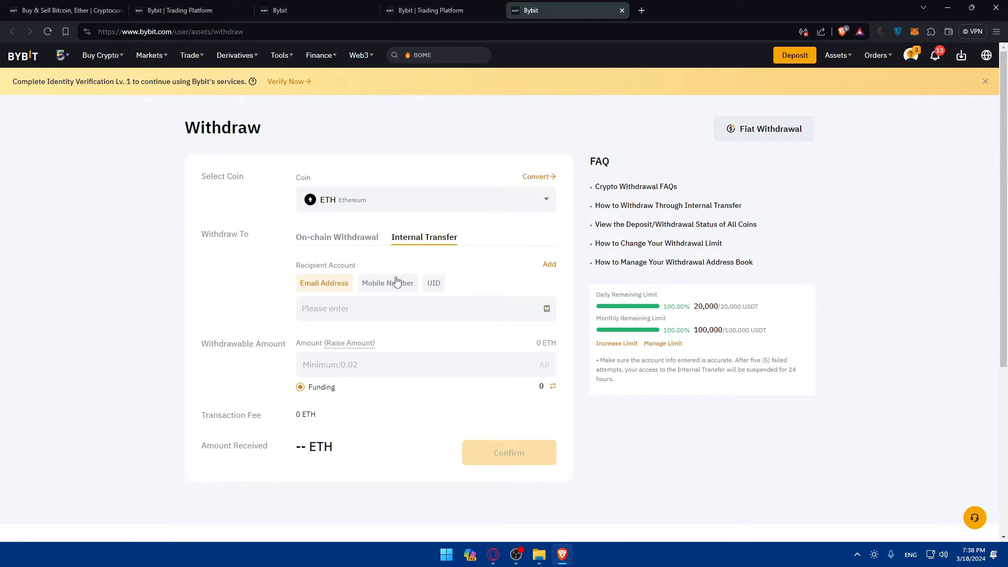
# Return to On-chain Withdrawal, paste and clear address 0x58a4...6b15, then bring up MetaMask
pyautogui.click(337, 236)
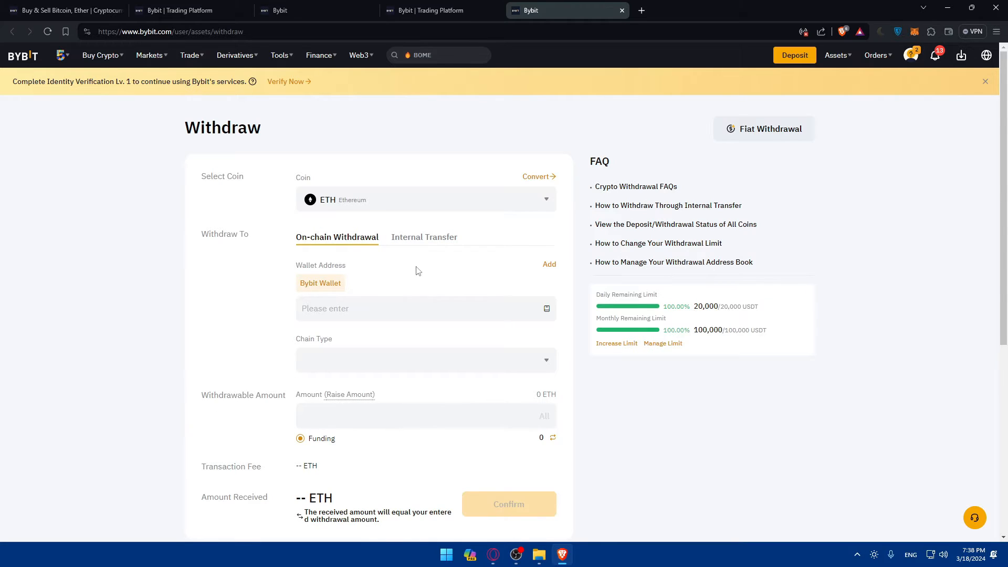
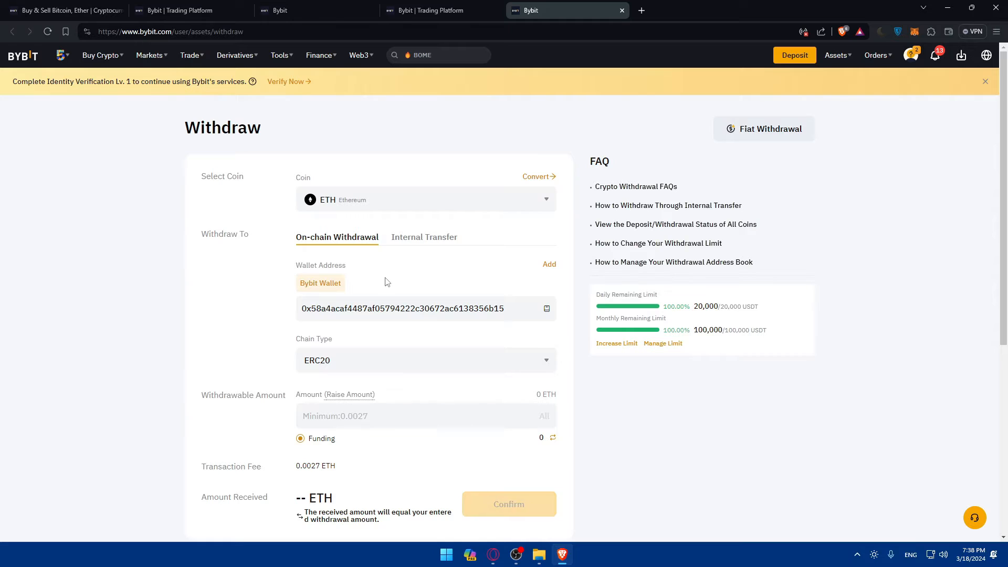
pyautogui.moveTo(828, 95)
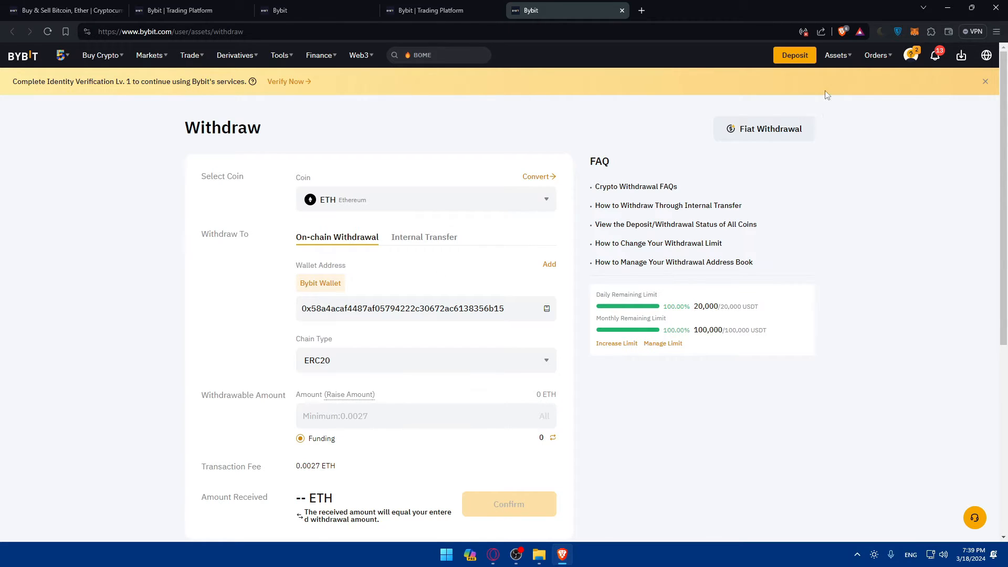
pyautogui.click(837, 56)
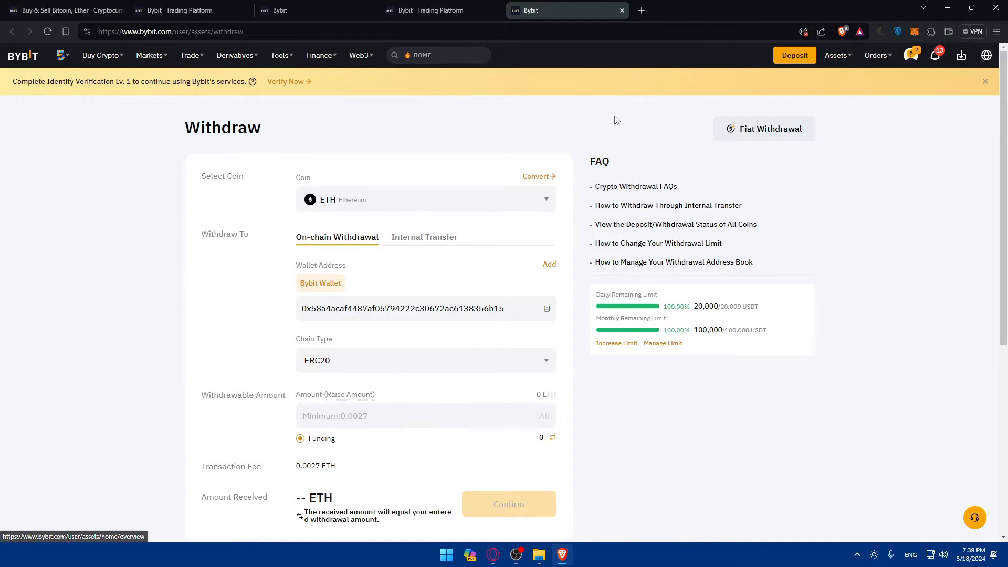
pyautogui.click(321, 282)
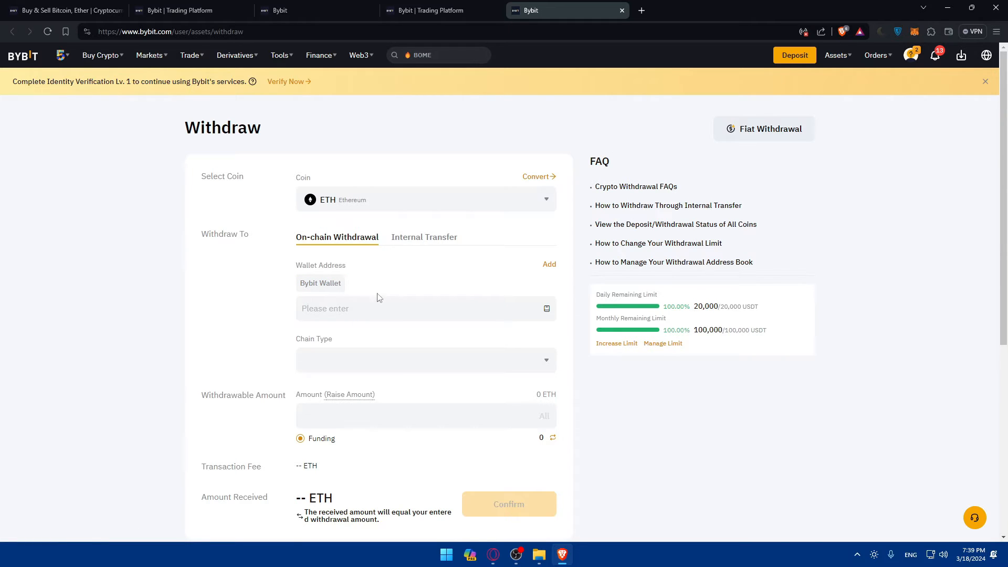
pyautogui.click(424, 361)
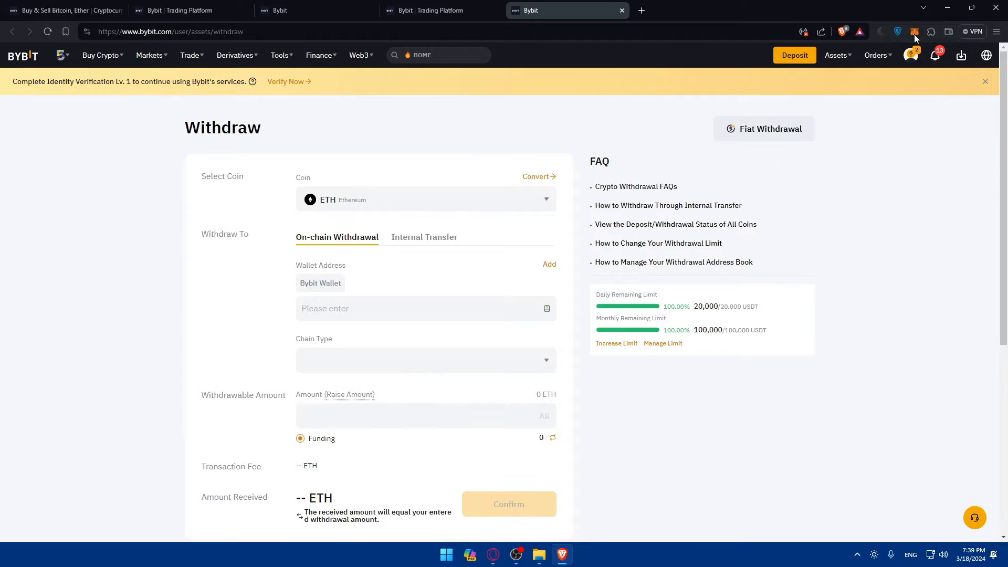
pyautogui.click(914, 30)
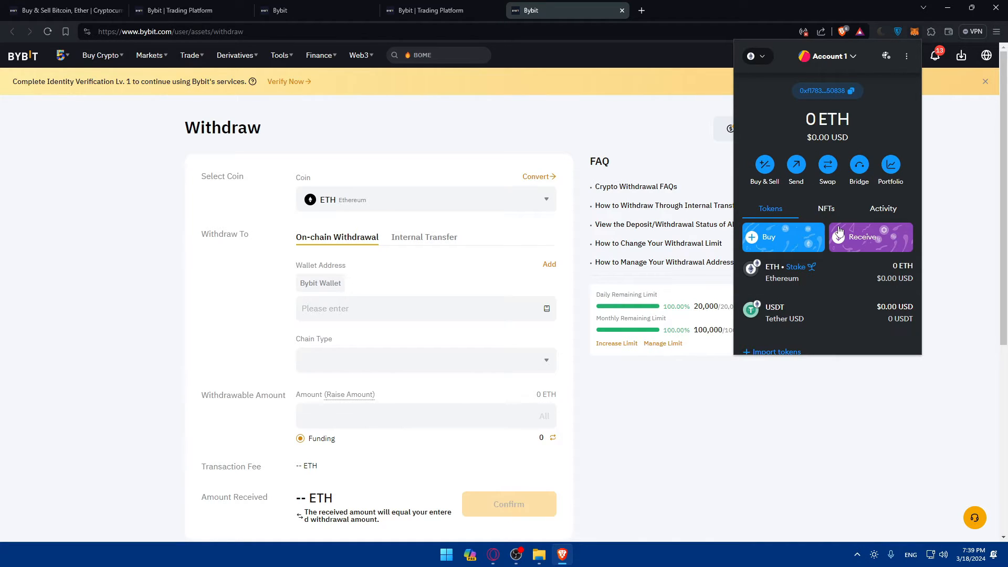
# Copy MetaMask Account 1's receiving address to the clipboard
pyautogui.click(869, 236)
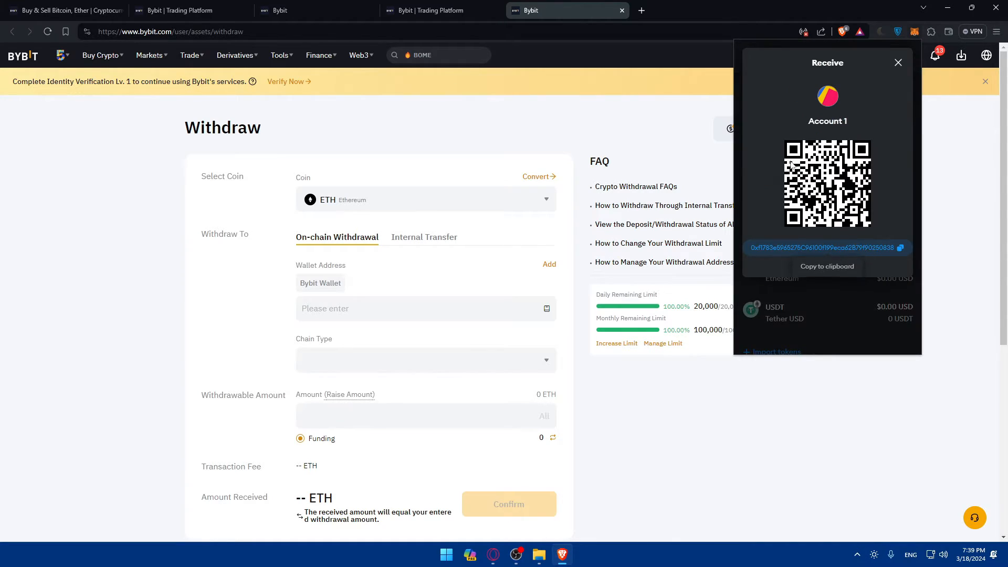
pyautogui.click(828, 266)
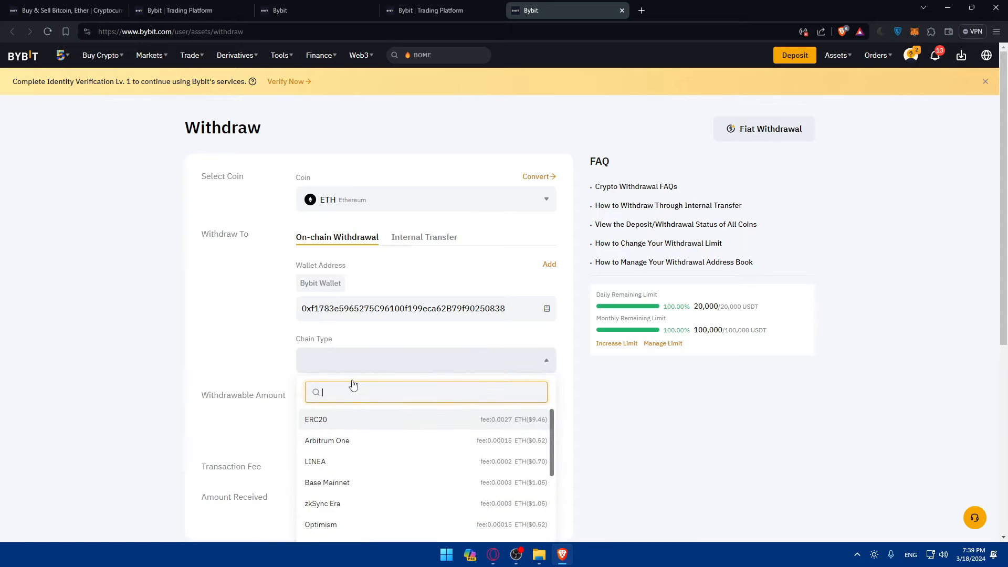
# Check MetaMask's active network is Ethereum Mainnet and view Bybit's chain type options
pyautogui.click(837, 56)
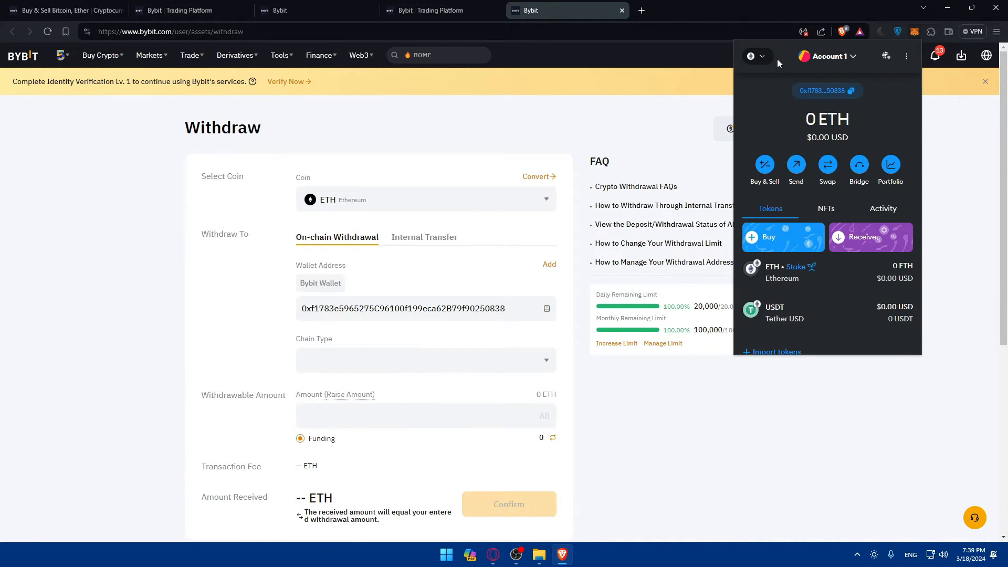
pyautogui.click(757, 55)
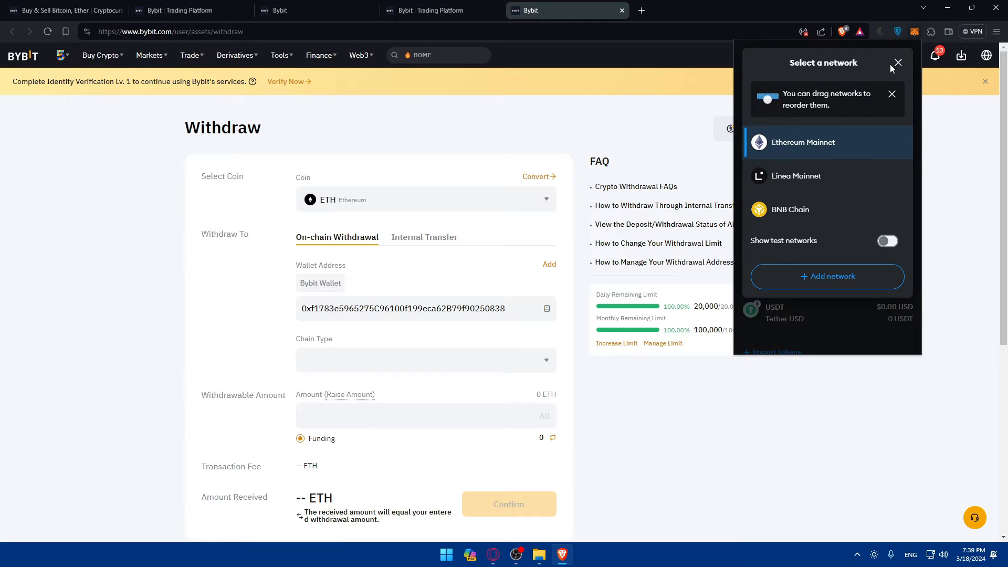
pyautogui.moveTo(810, 148)
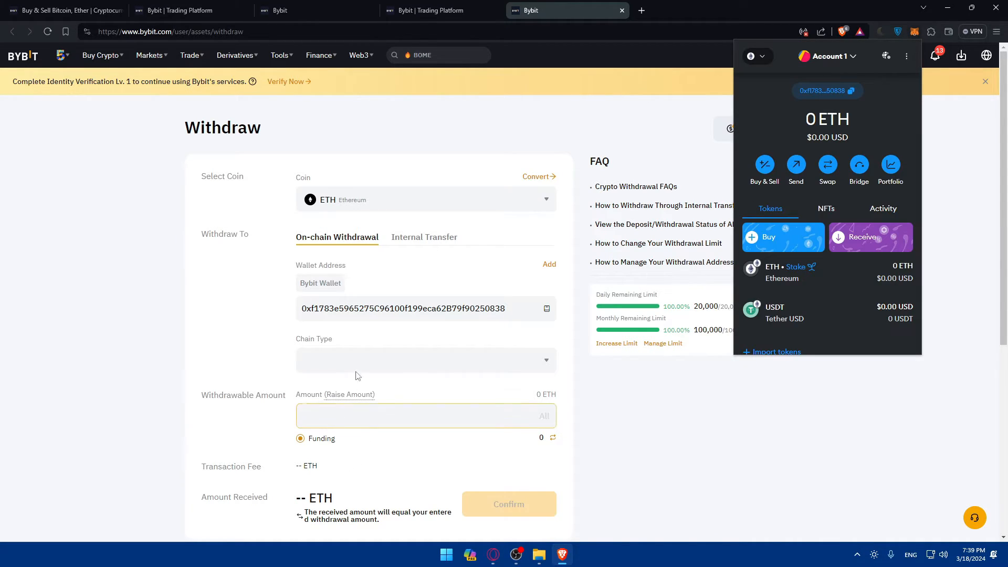
pyautogui.click(424, 359)
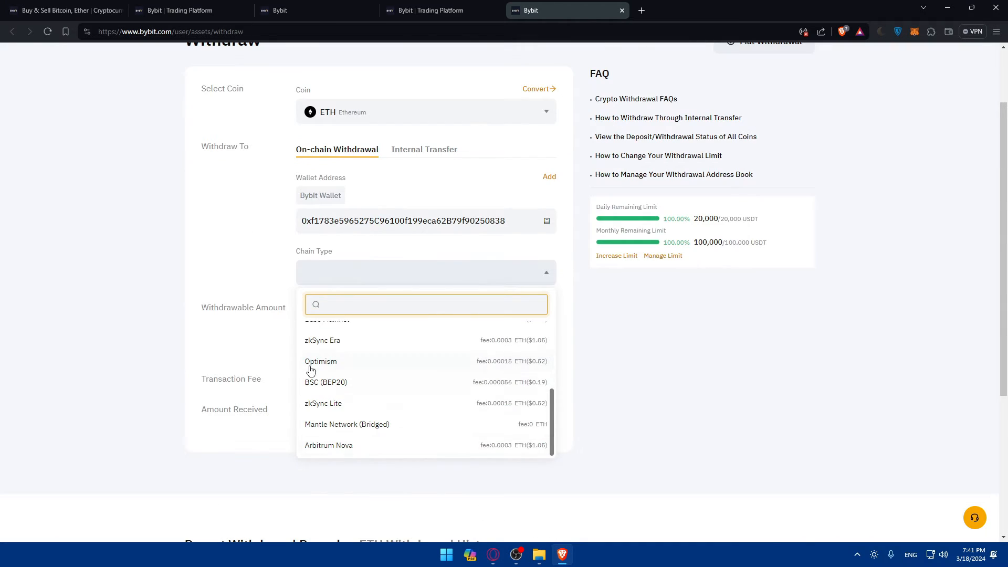
pyautogui.moveTo(380, 394)
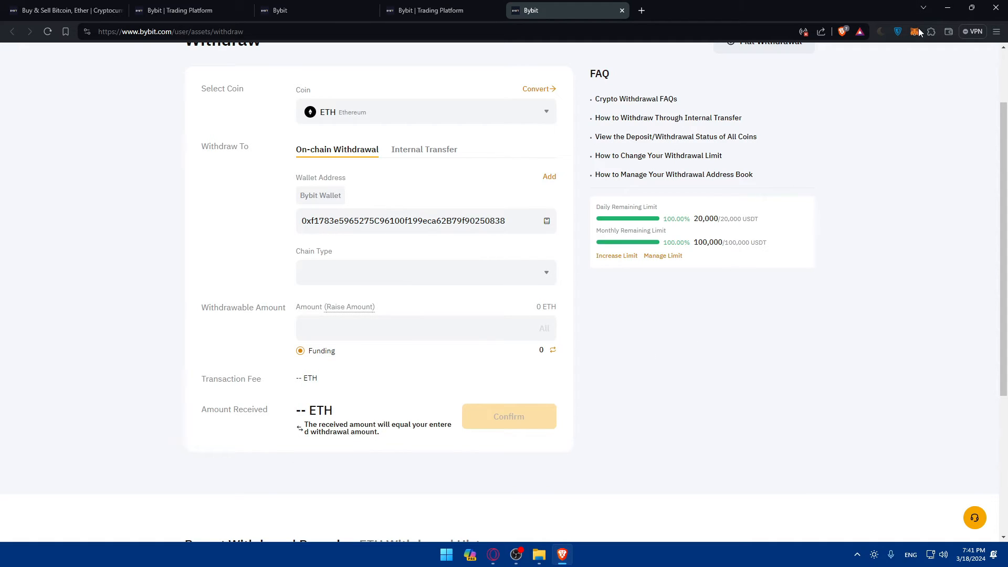
# Start adding a MetaMask network and search for Binance Smart Chain without result
pyautogui.click(913, 32)
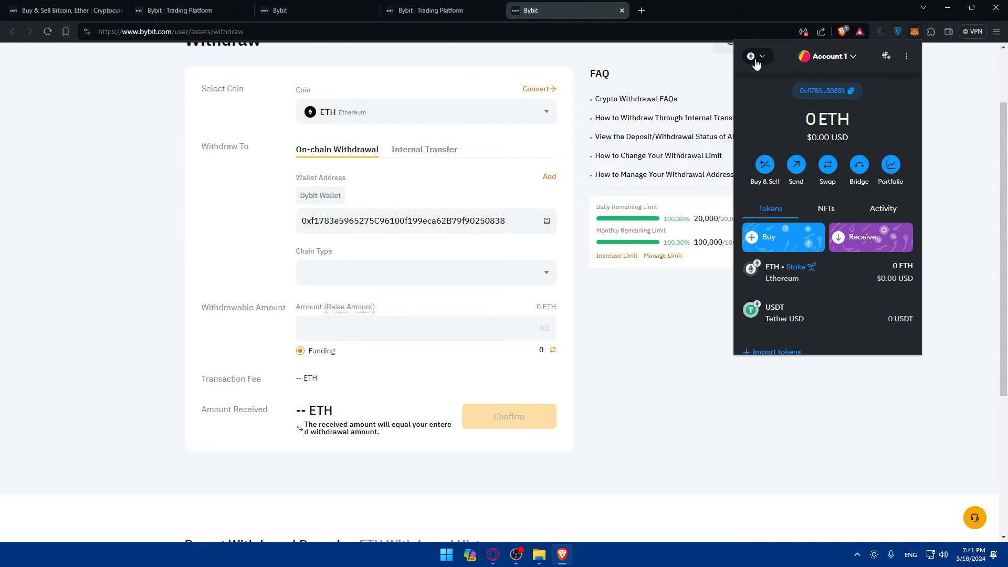
pyautogui.click(750, 56)
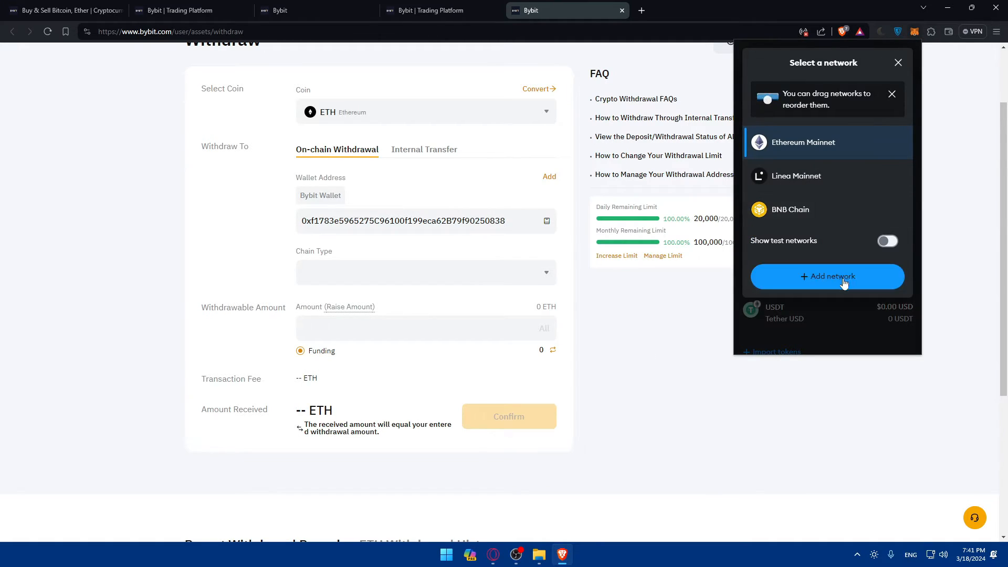
pyautogui.click(827, 276)
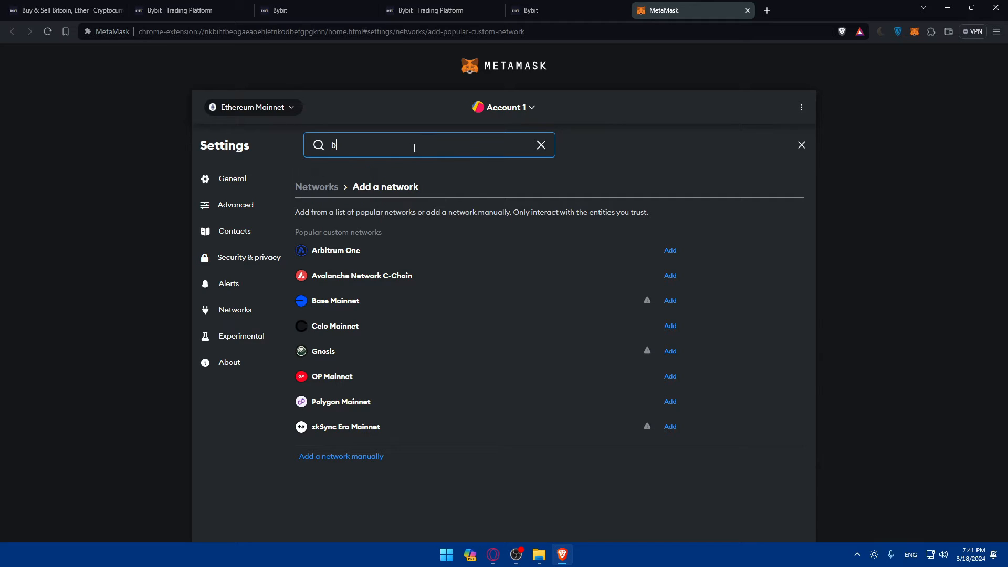
pyautogui.write('inca')
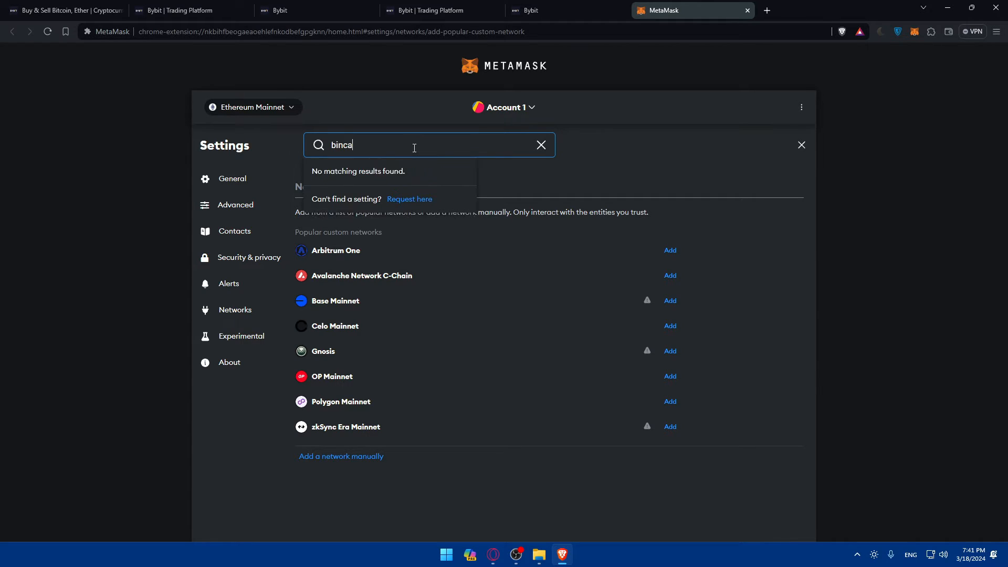
pyautogui.press('Backspace')
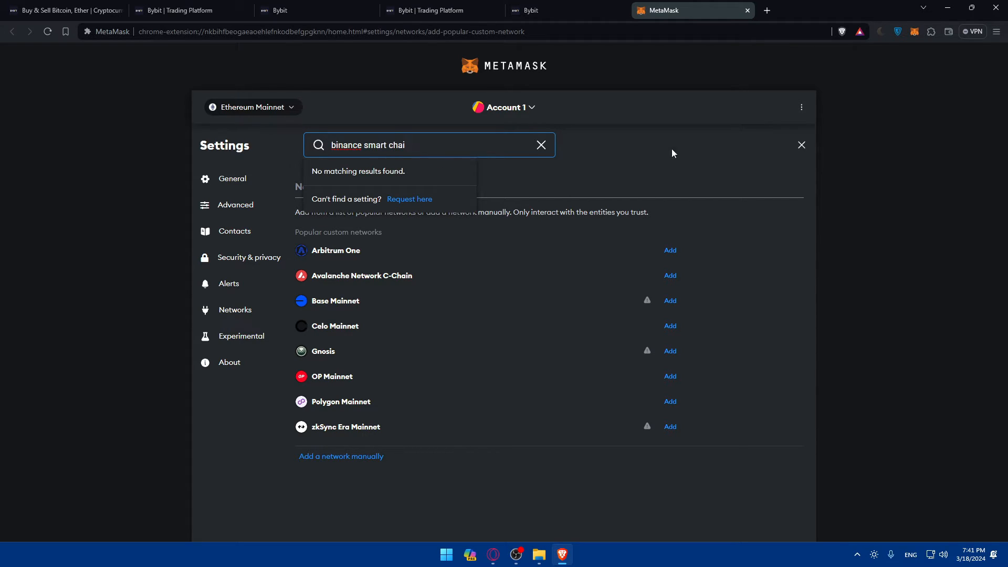
pyautogui.press('Backspace')
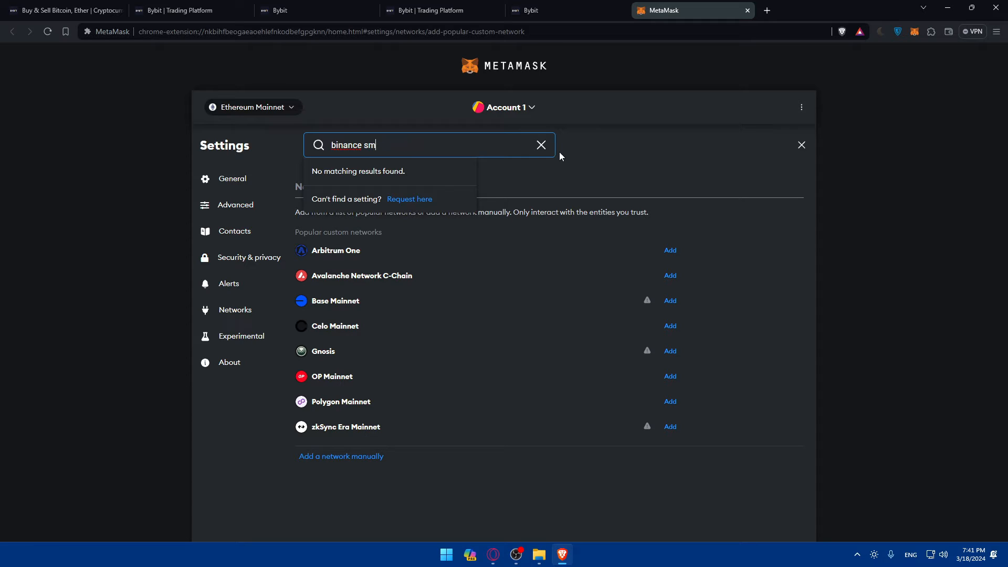
pyautogui.click(252, 107)
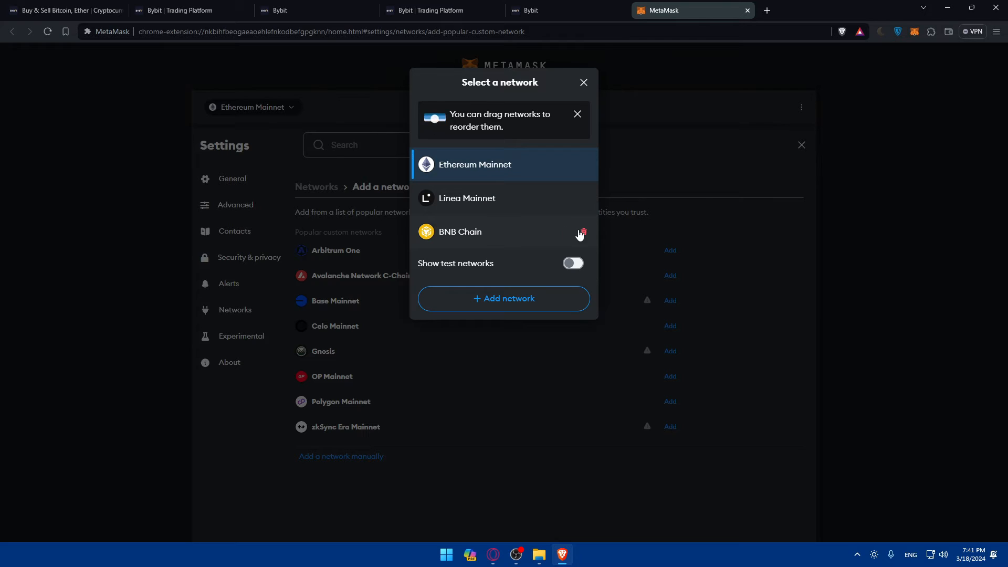
# Bring up the network list showing Ethereum Mainnet, Linea Mainnet and BNB Chain
pyautogui.click(583, 82)
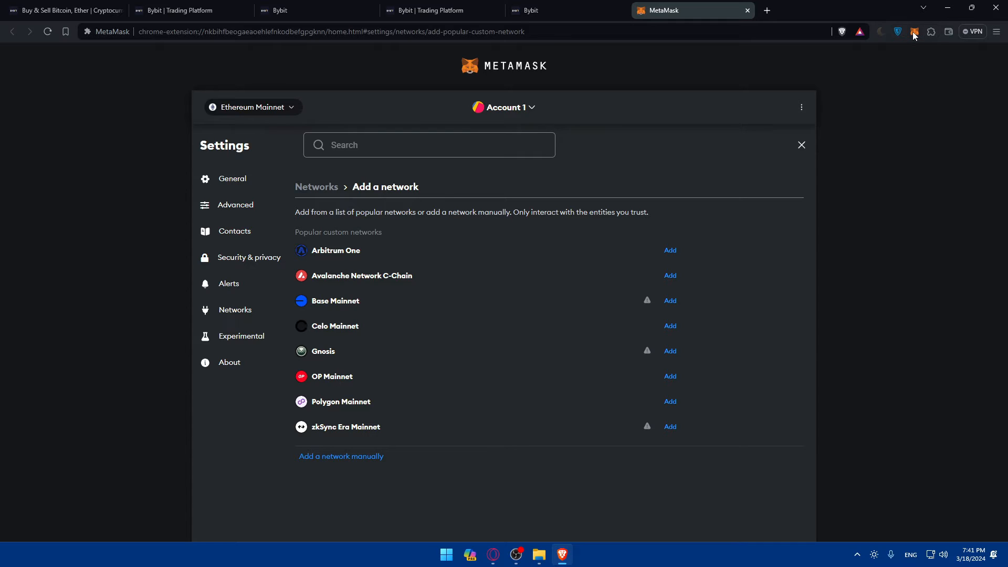
pyautogui.moveTo(836, 108)
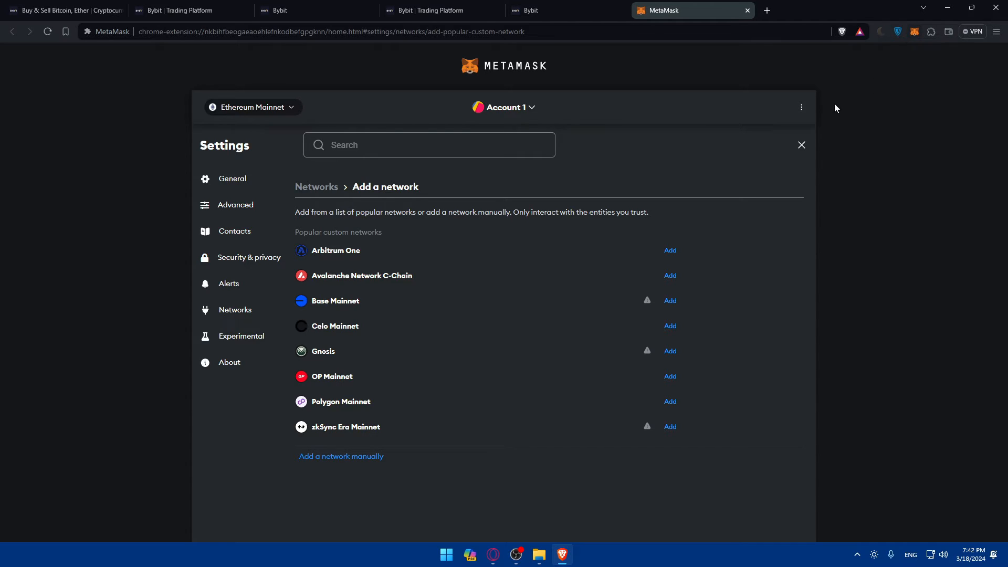
pyautogui.click(251, 107)
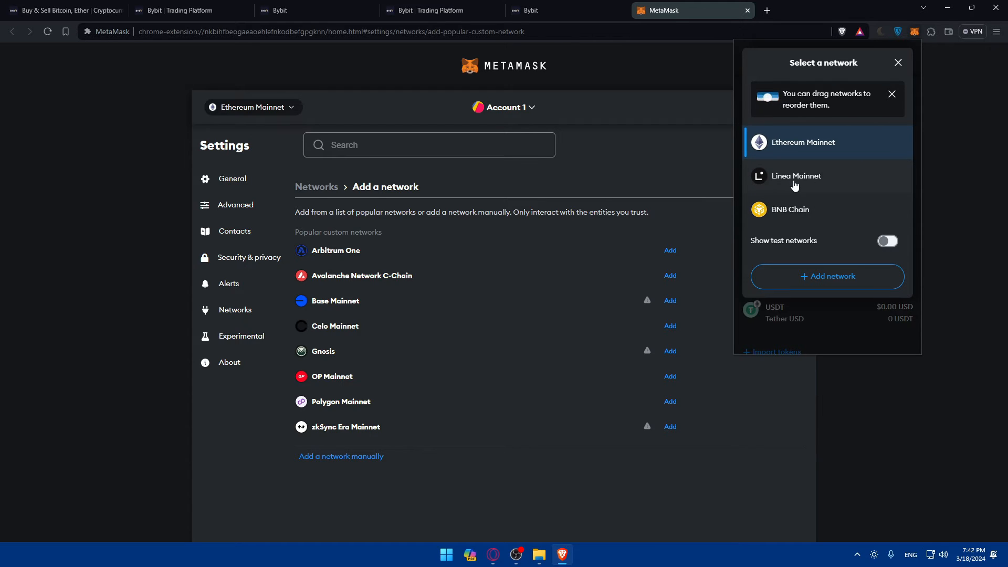
# Review Bybit's withdrawal chains ERC20, LINEA and BSC (BEP20), then return to MetaMask
pyautogui.click(566, 10)
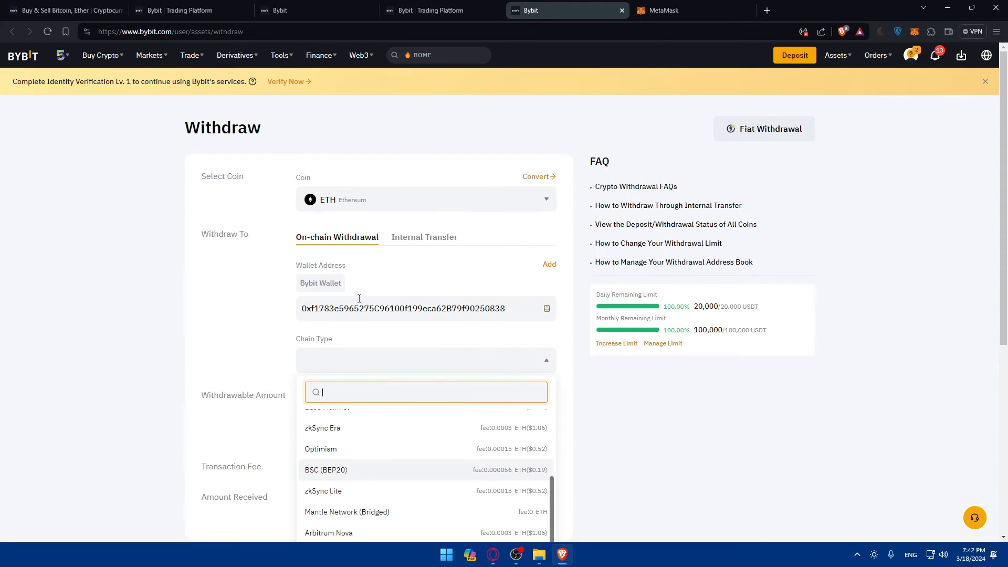
pyautogui.scroll(-3)
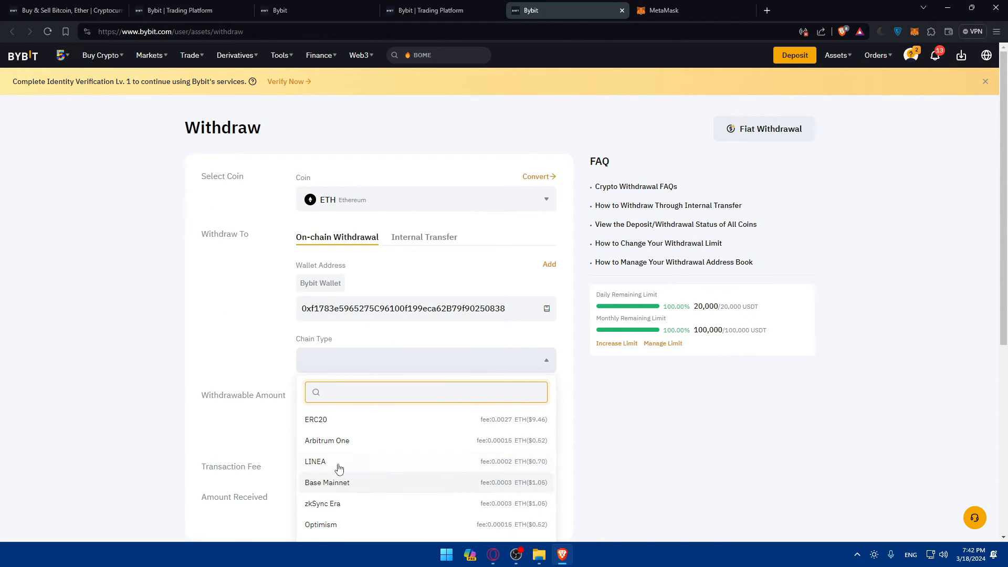
pyautogui.click(663, 10)
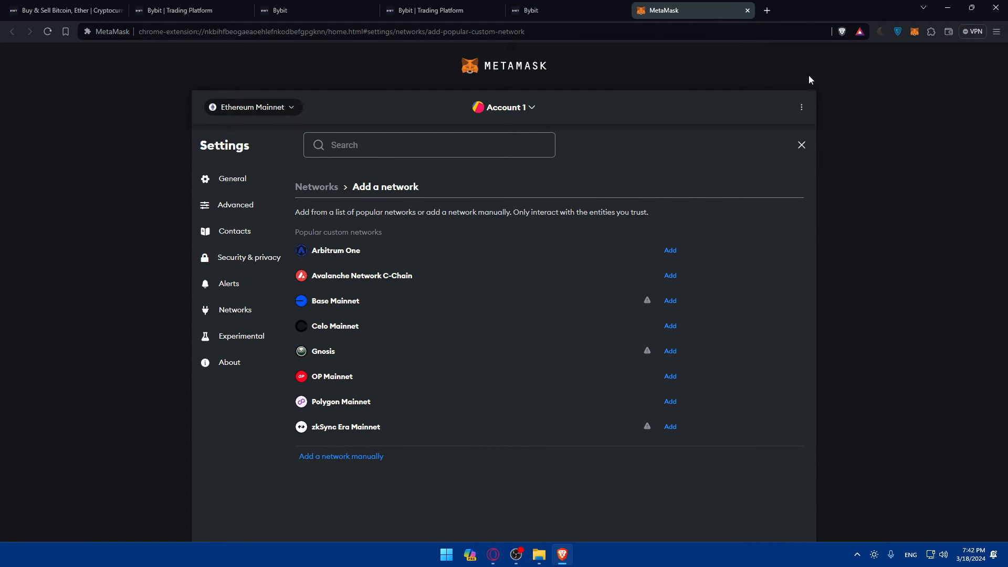
pyautogui.moveTo(836, 57)
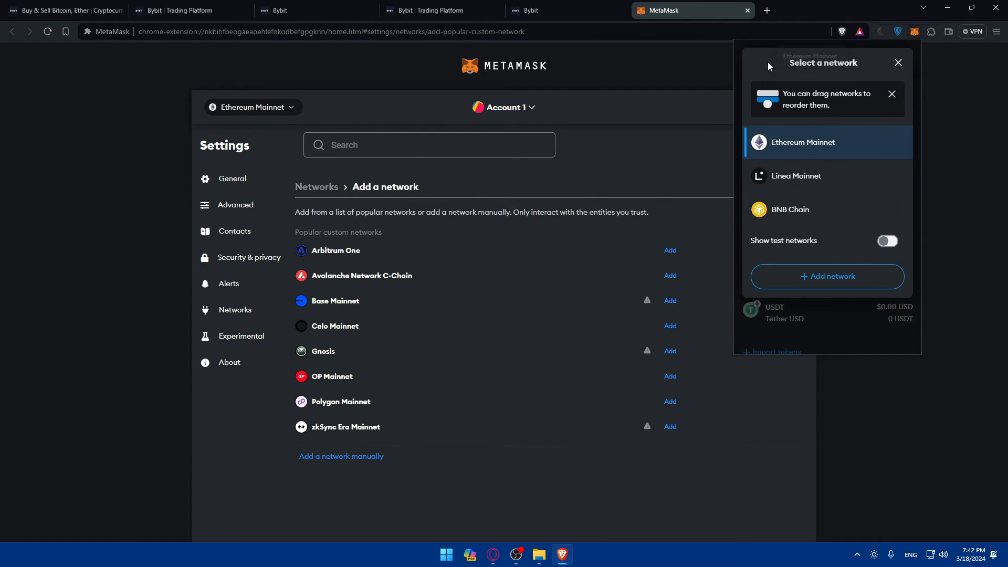
# Select Linea Mainnet as the MetaMask wallet network
pyautogui.click(796, 176)
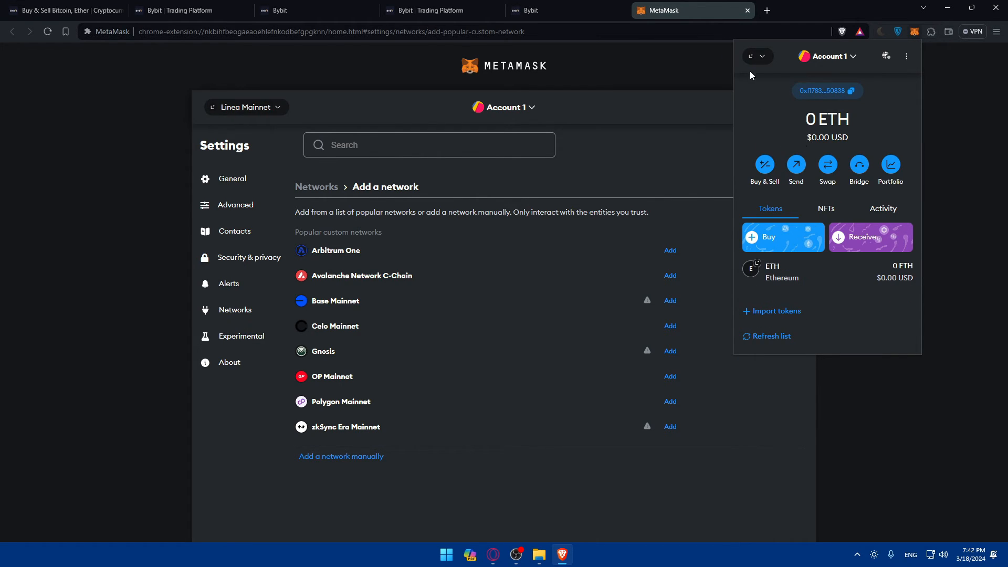
pyautogui.moveTo(774, 277)
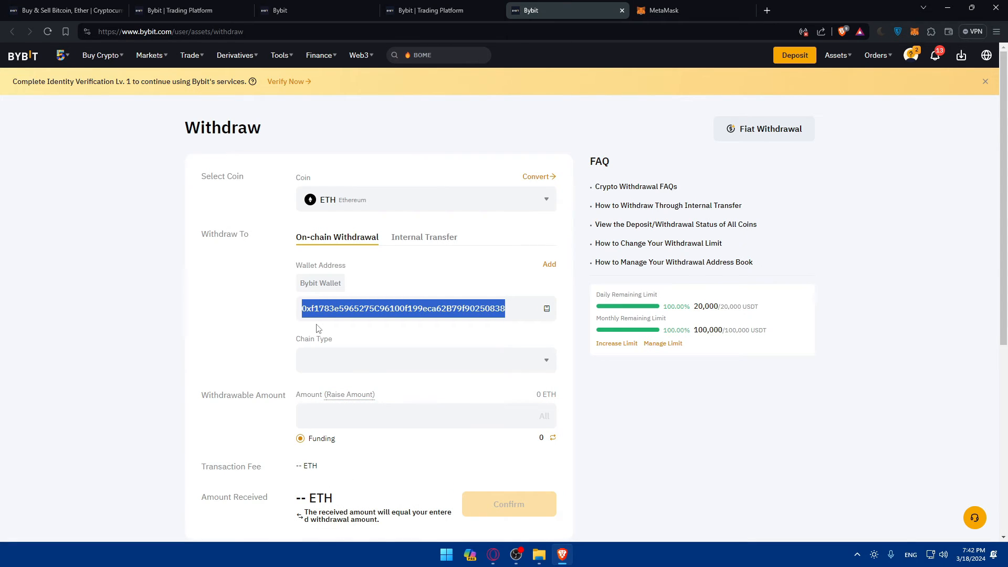
# View saved withdrawal addresses and list the ETH chain types ERC20, Arbitrum One and LINEA
pyautogui.click(876, 55)
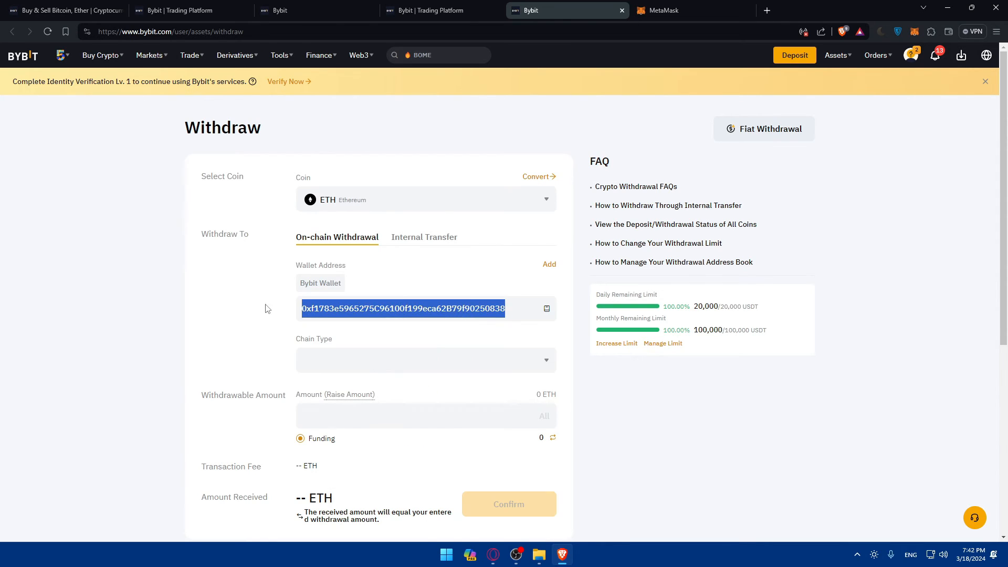
pyautogui.click(403, 309)
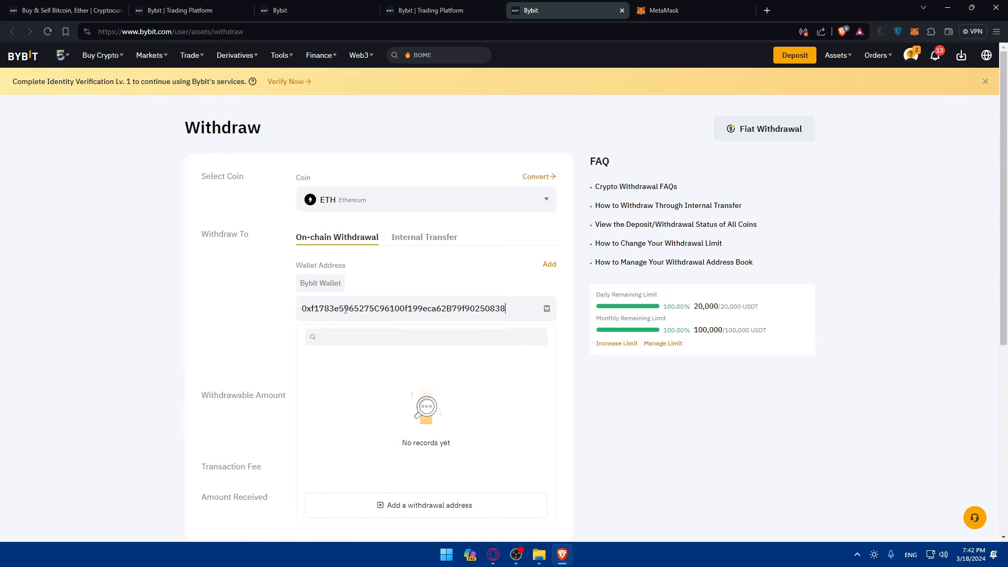
pyautogui.click(425, 360)
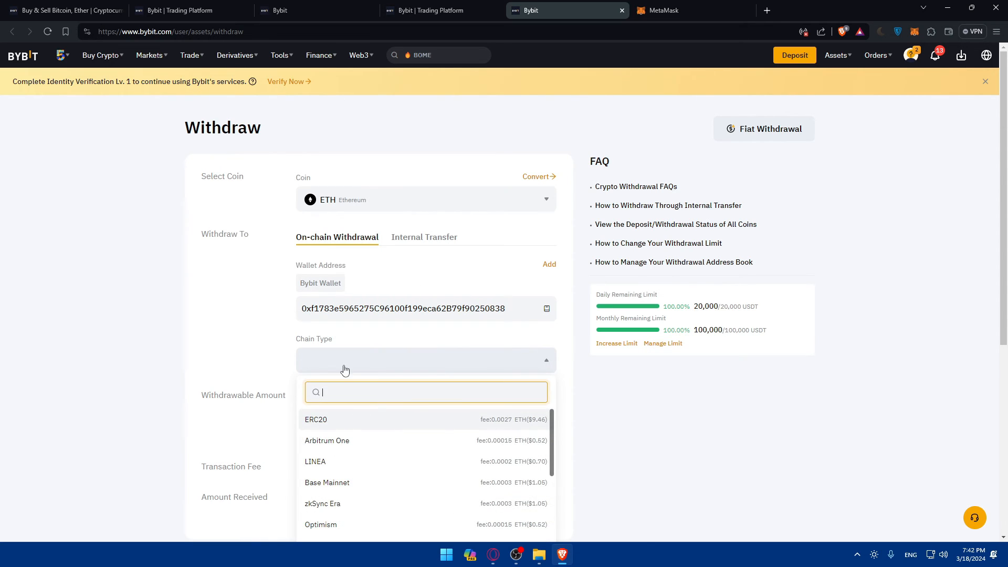
# Choose LINEA as the withdrawal chain for the ETH withdrawal
pyautogui.click(315, 461)
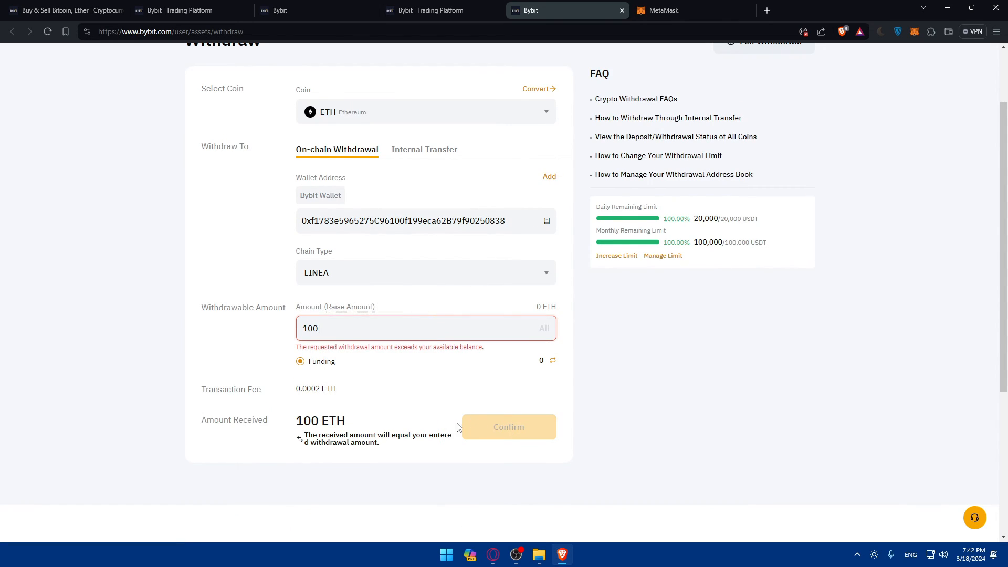
pyautogui.moveTo(508, 427)
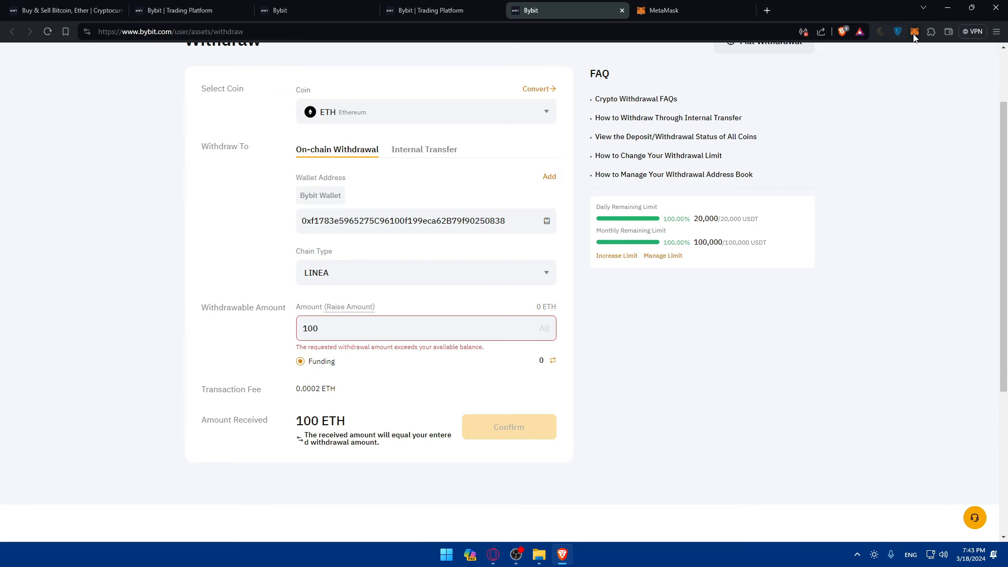
pyautogui.click(914, 32)
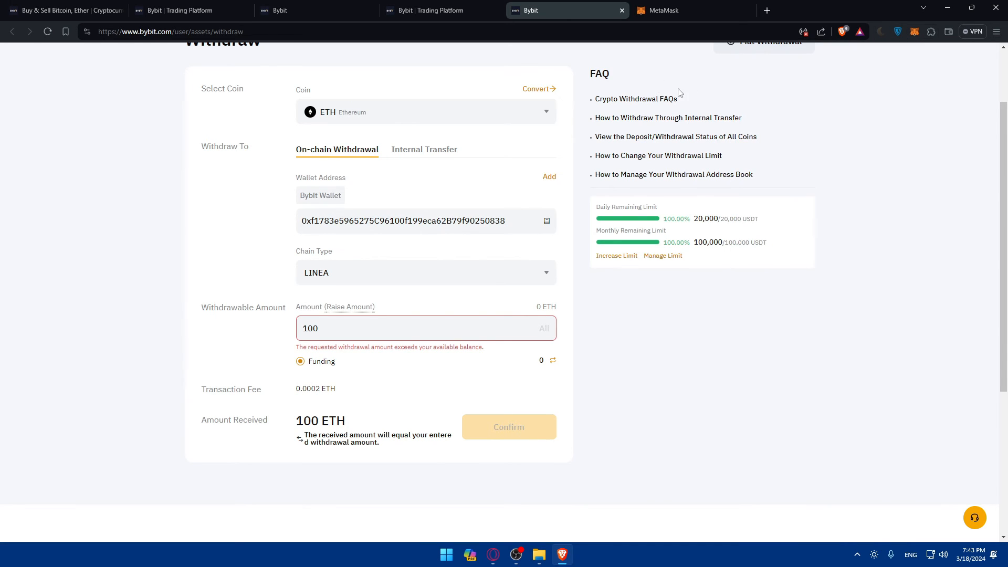
pyautogui.moveTo(676, 87)
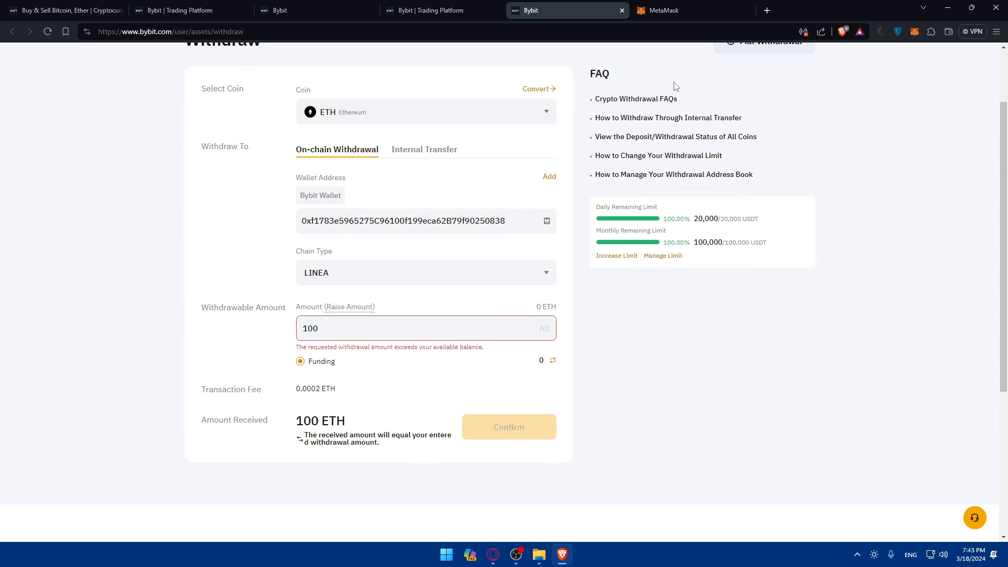
pyautogui.moveTo(658, 97)
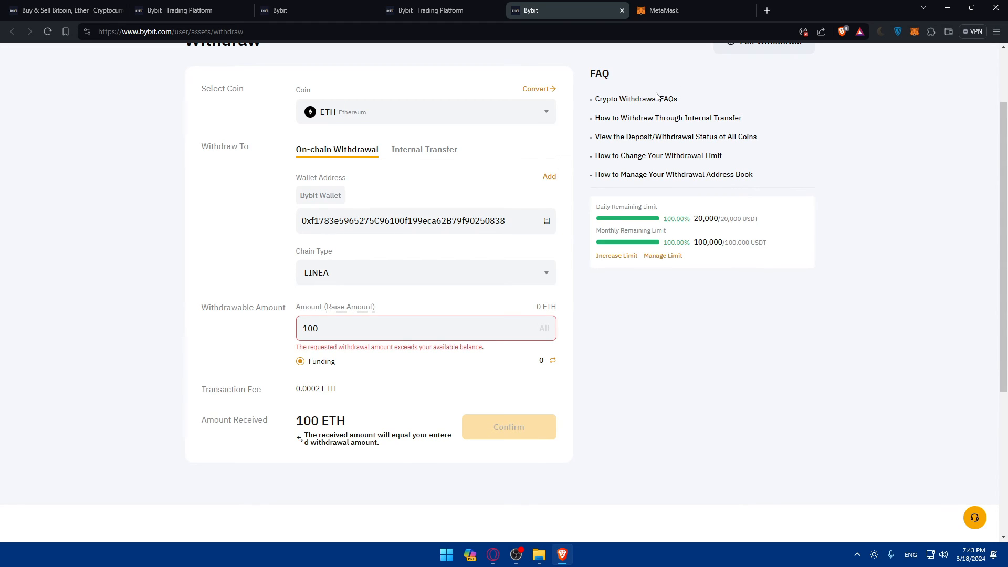